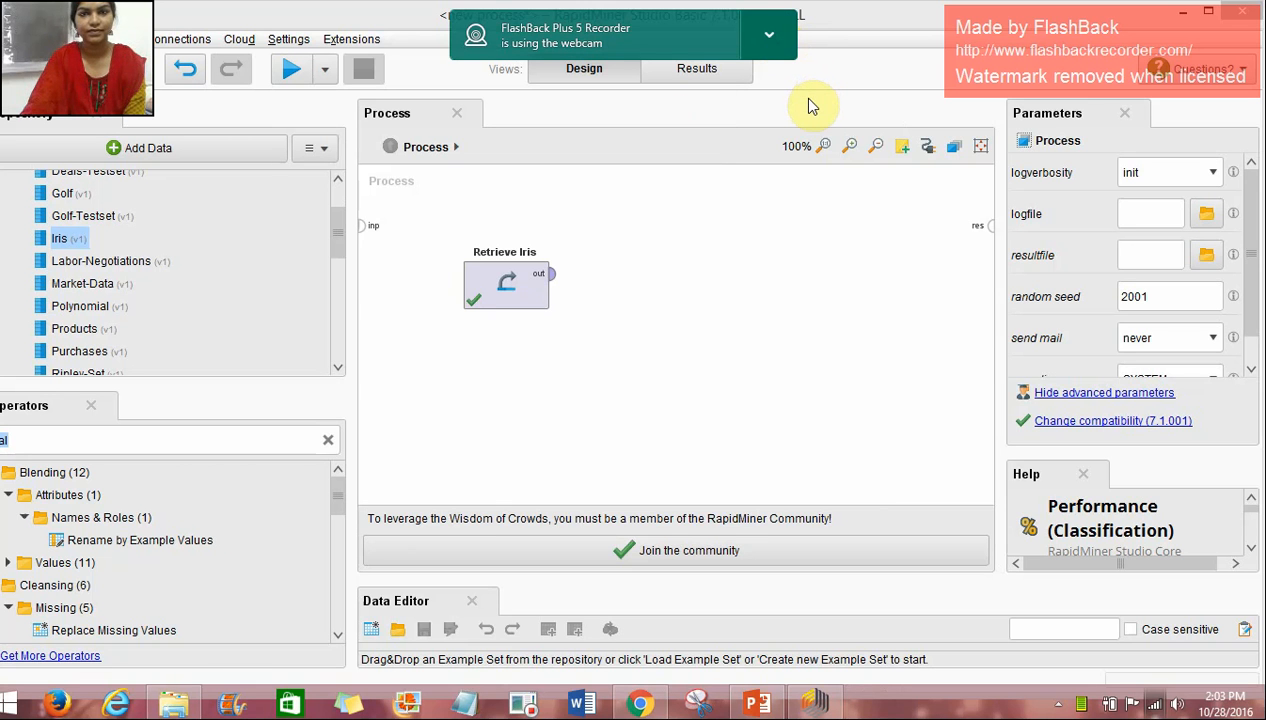
Switch from the desktop to the KNN presentation showing slide 2, Introduction
left_click(768, 36)
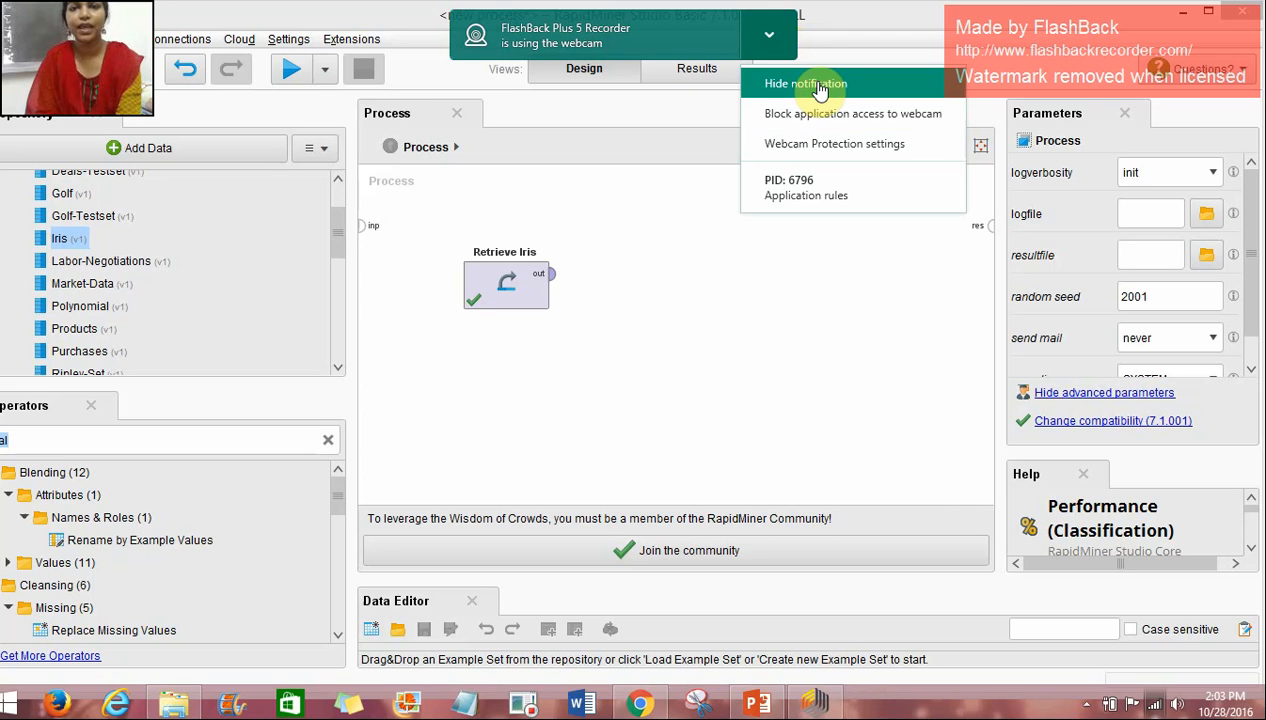
left_click(804, 84)
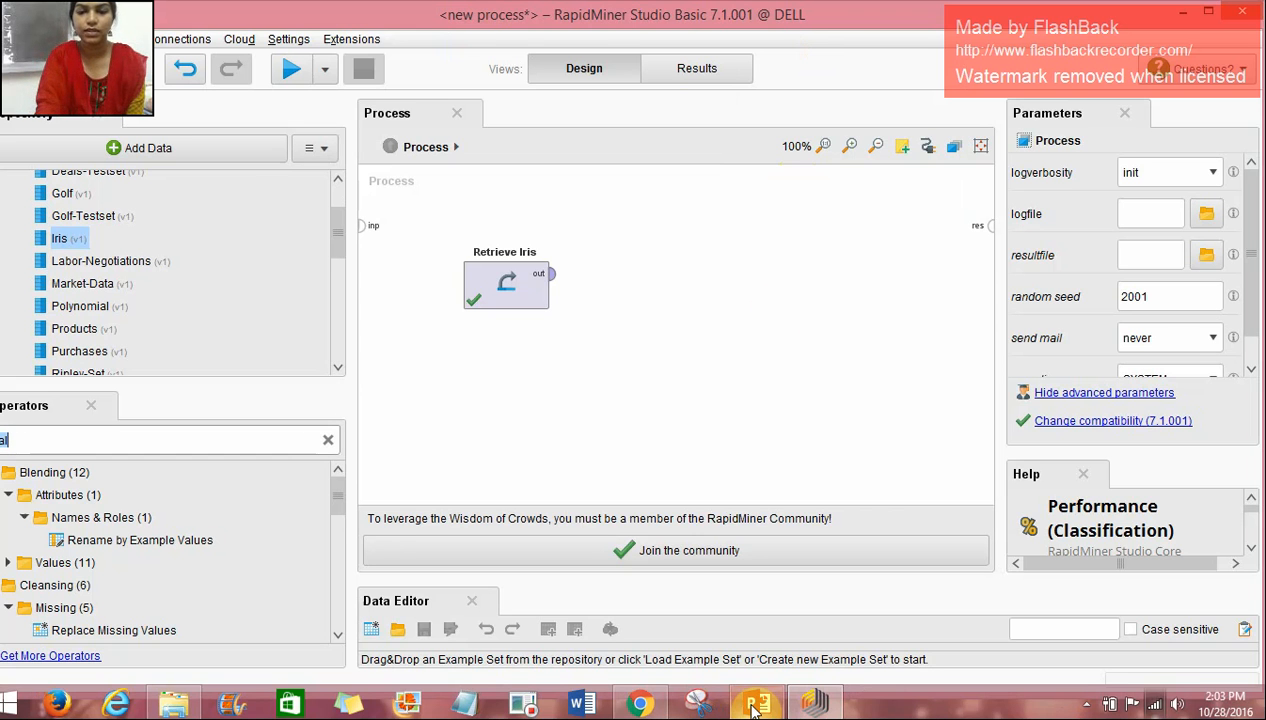
left_click(756, 704)
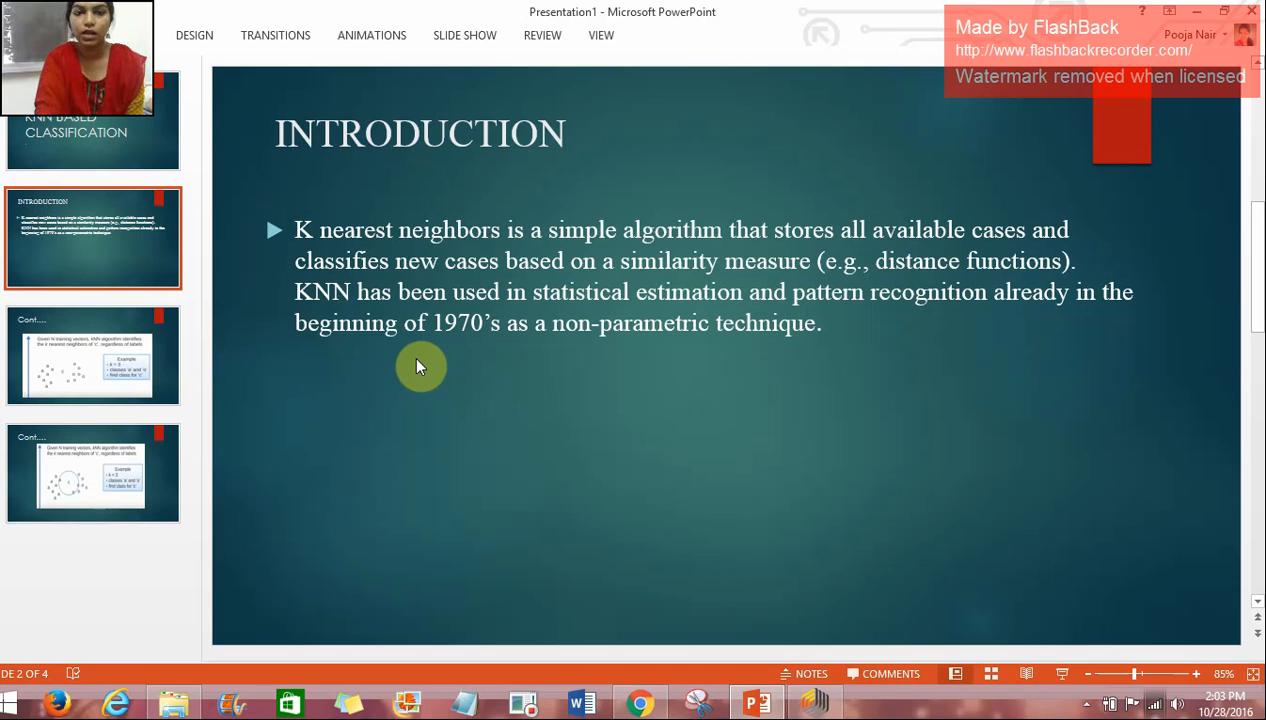
mouse_move(594, 422)
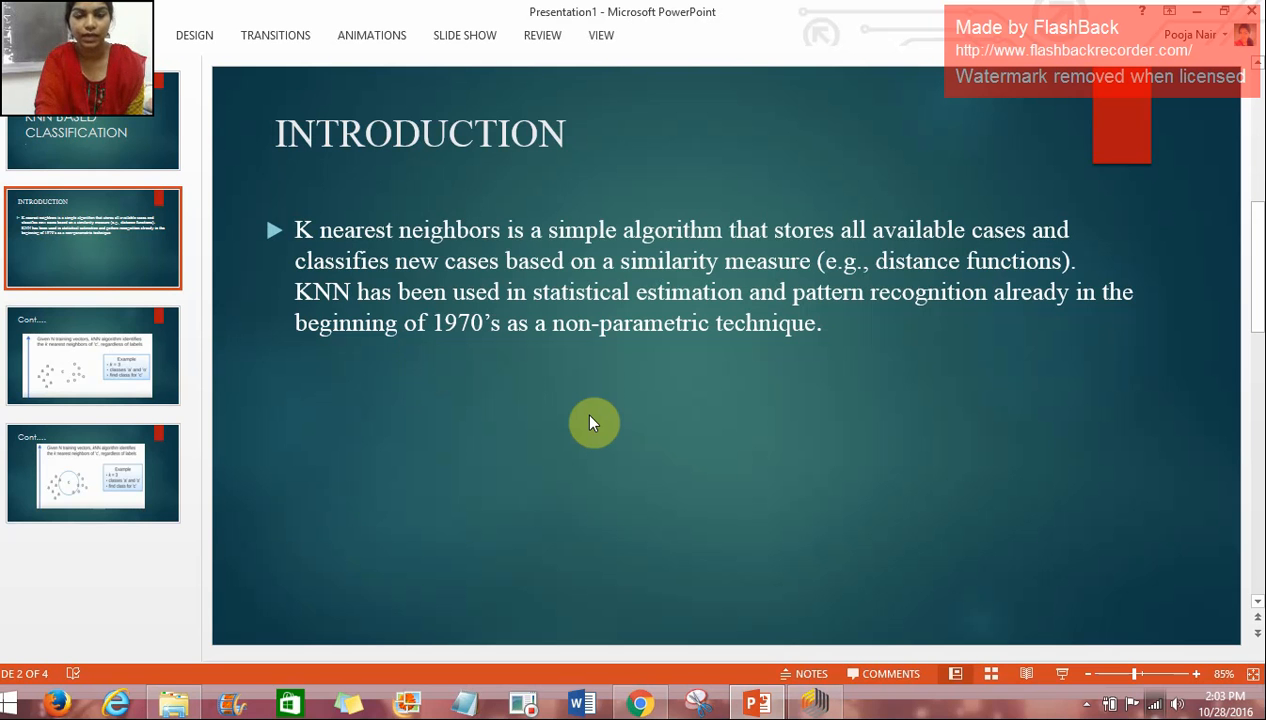
mouse_move(484, 392)
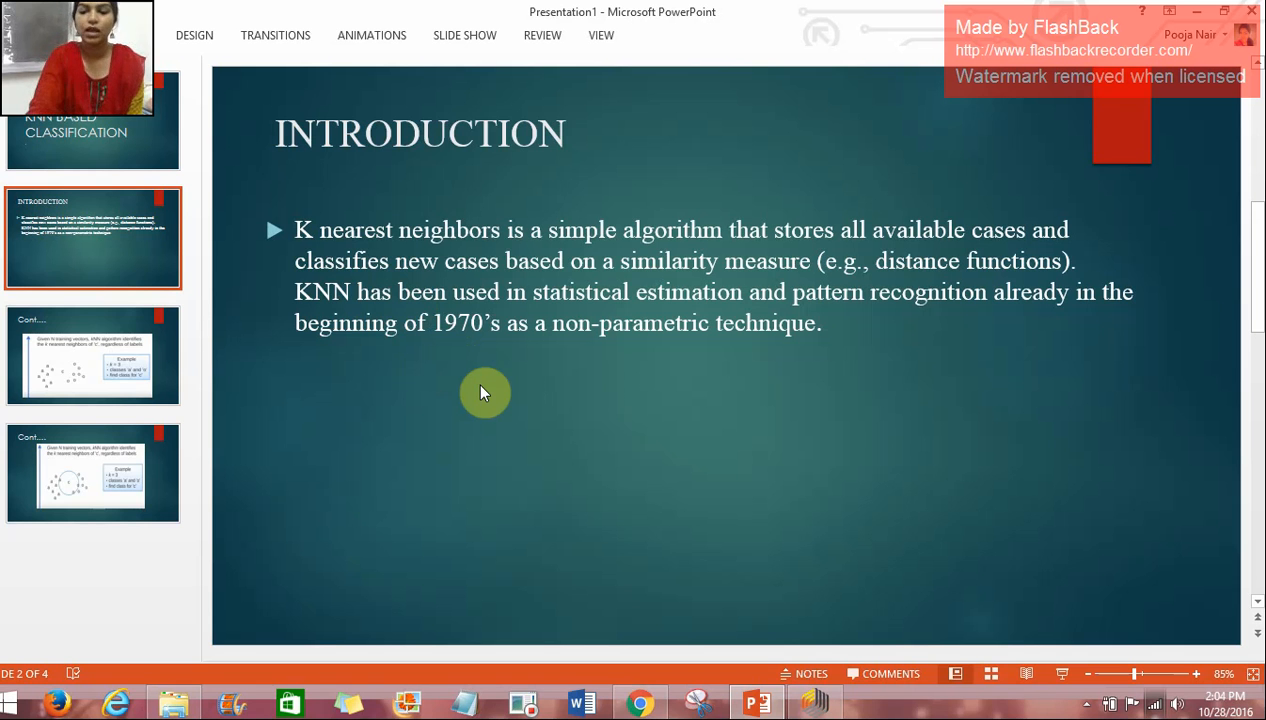
Show slide 3 with the k = 3 example of classes 'a' and 'o'
left_click(92, 356)
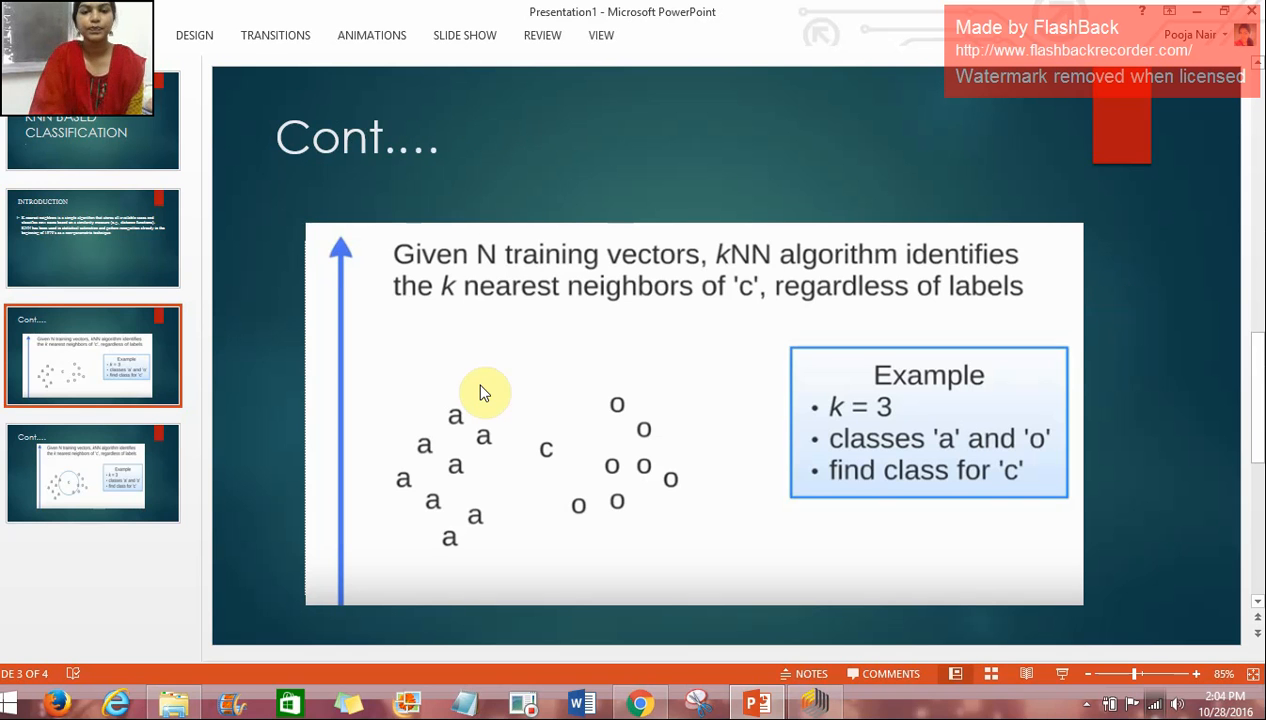
mouse_move(410, 460)
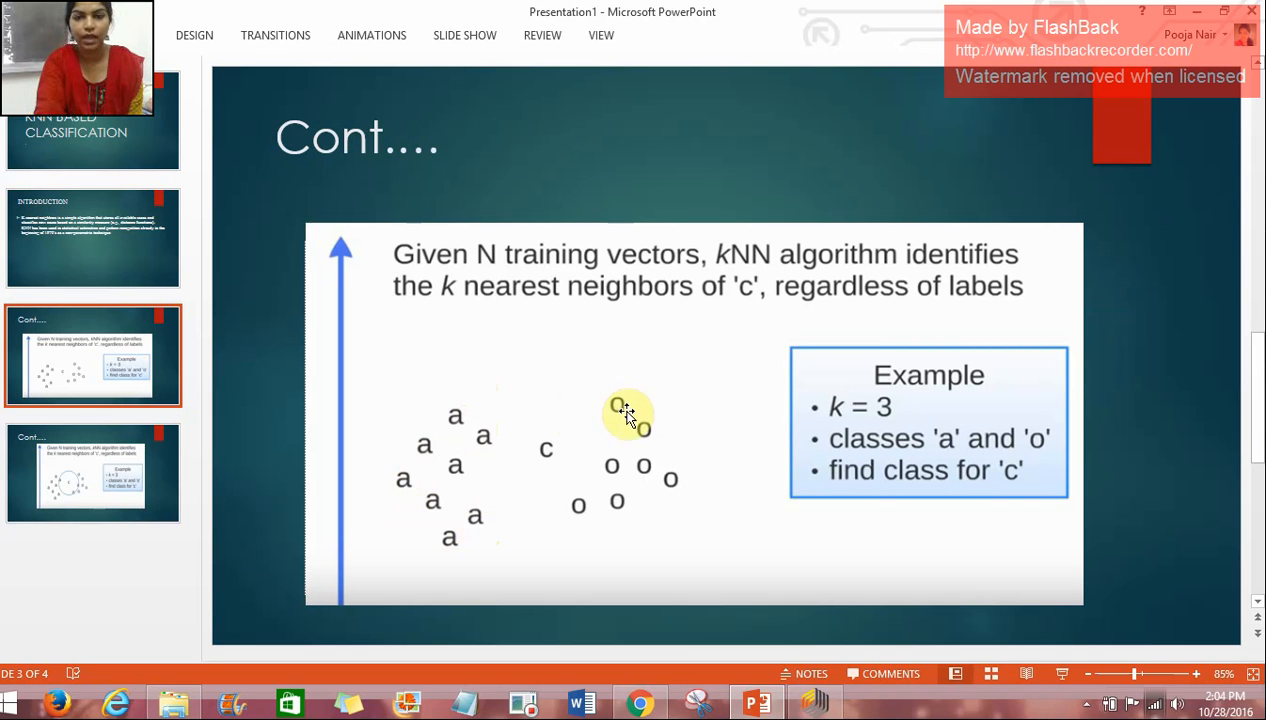
mouse_move(544, 474)
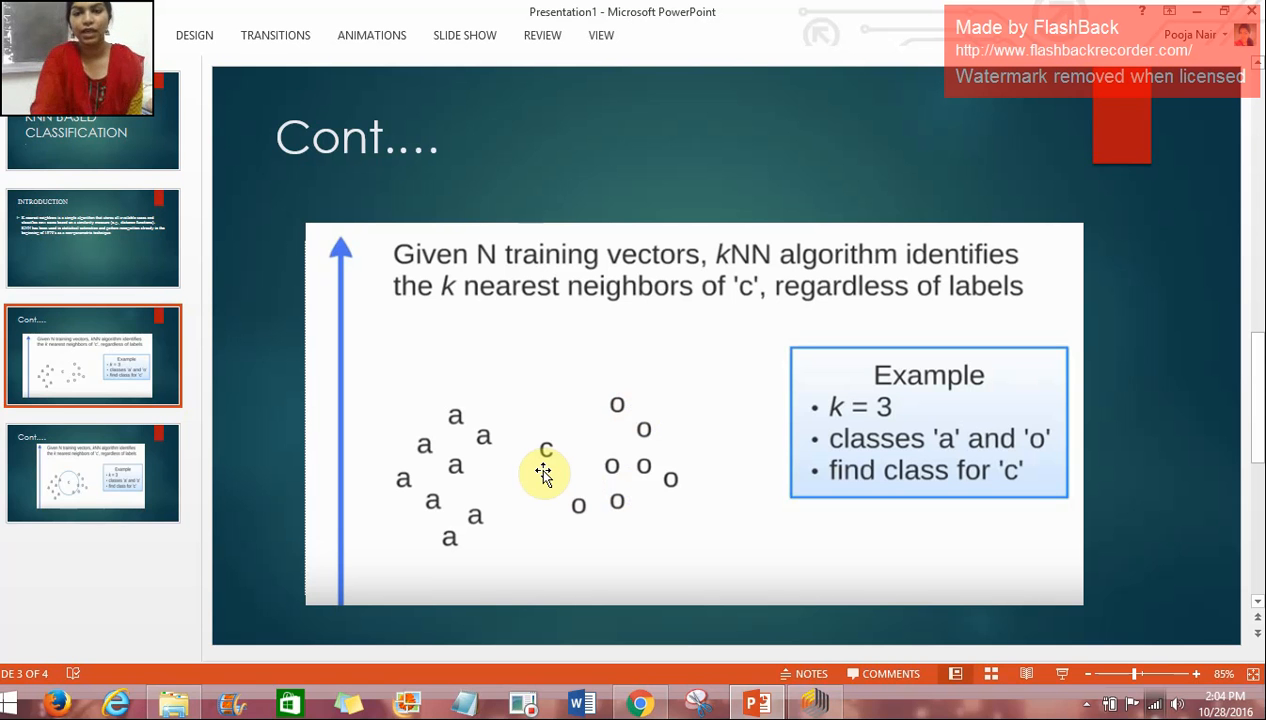
mouse_move(738, 370)
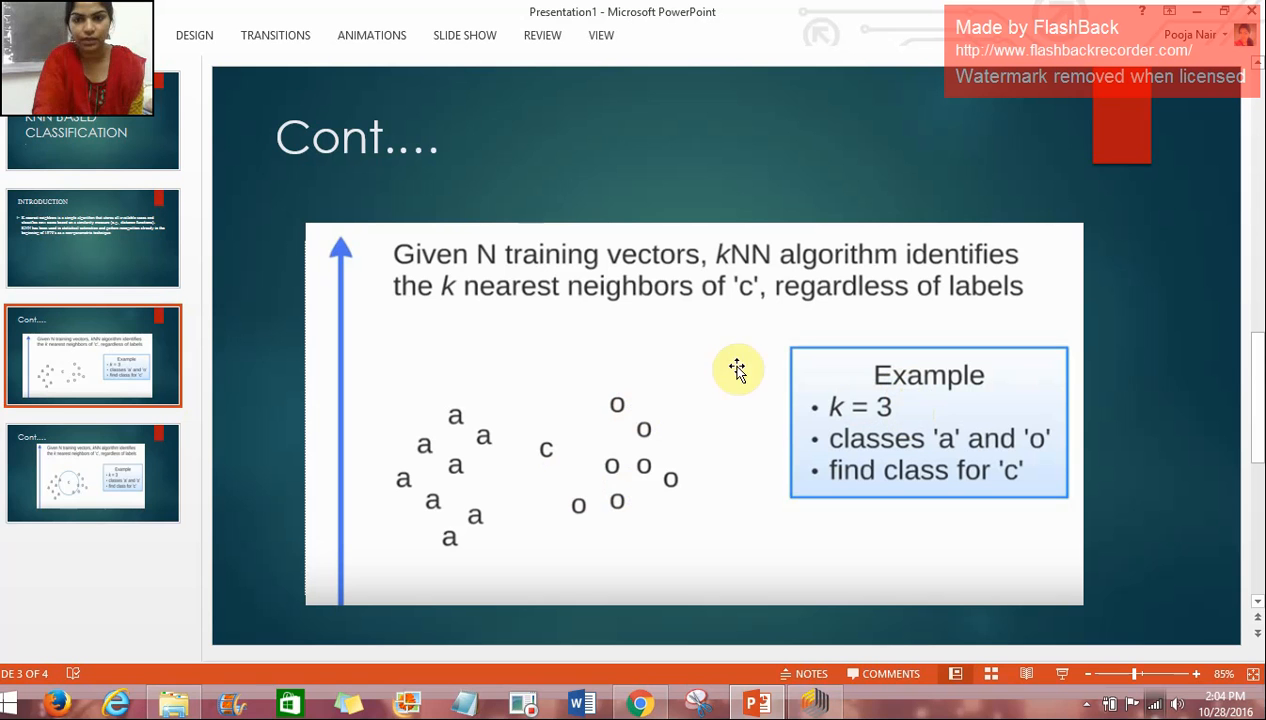
mouse_move(670, 344)
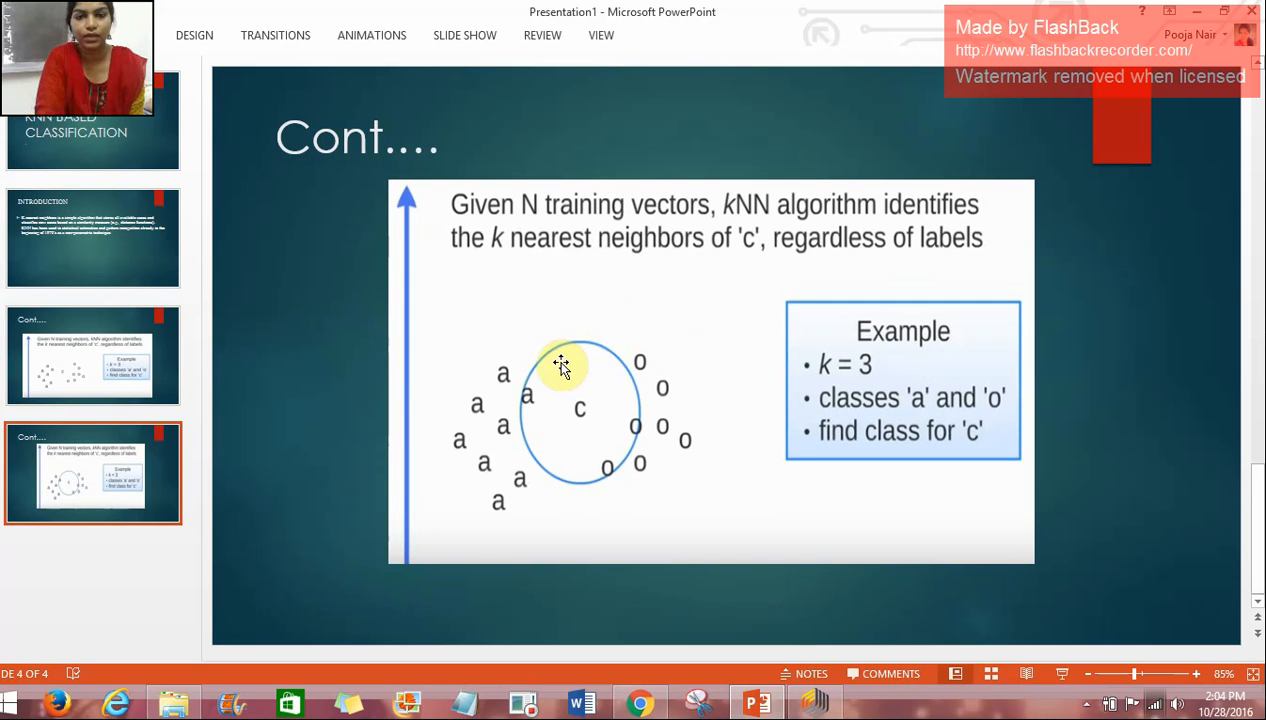
mouse_move(560, 378)
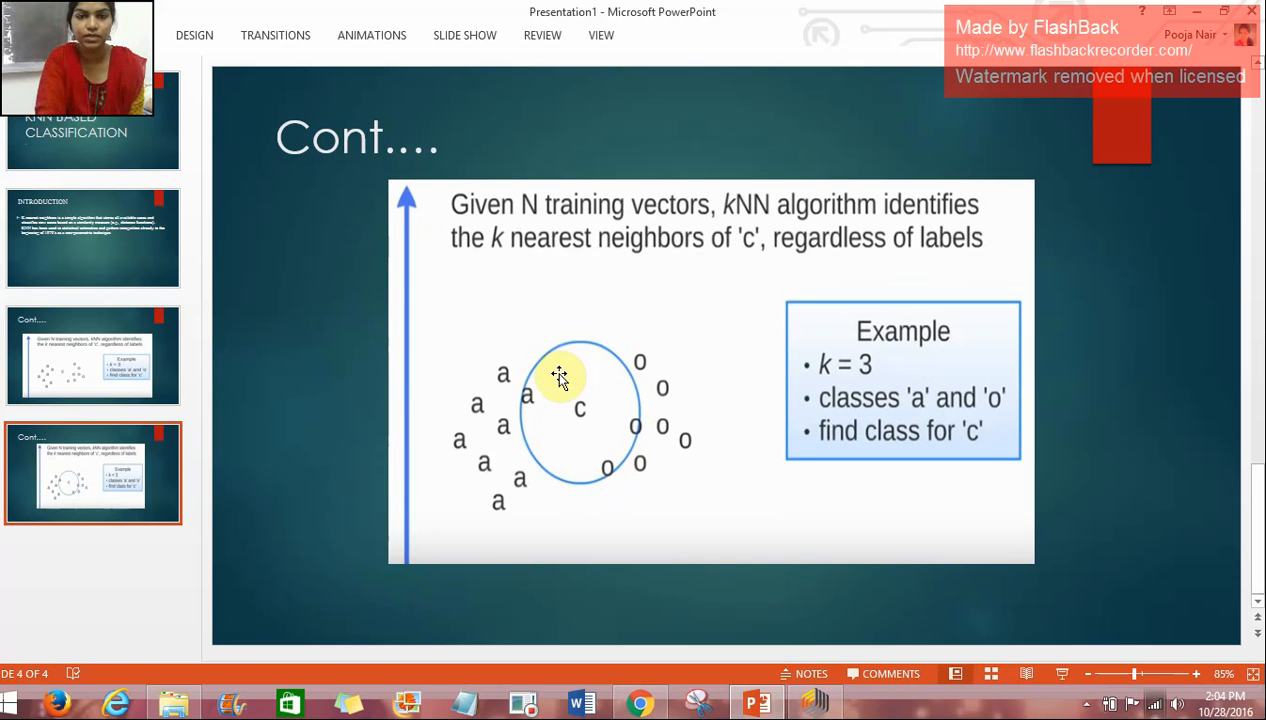
mouse_move(576, 364)
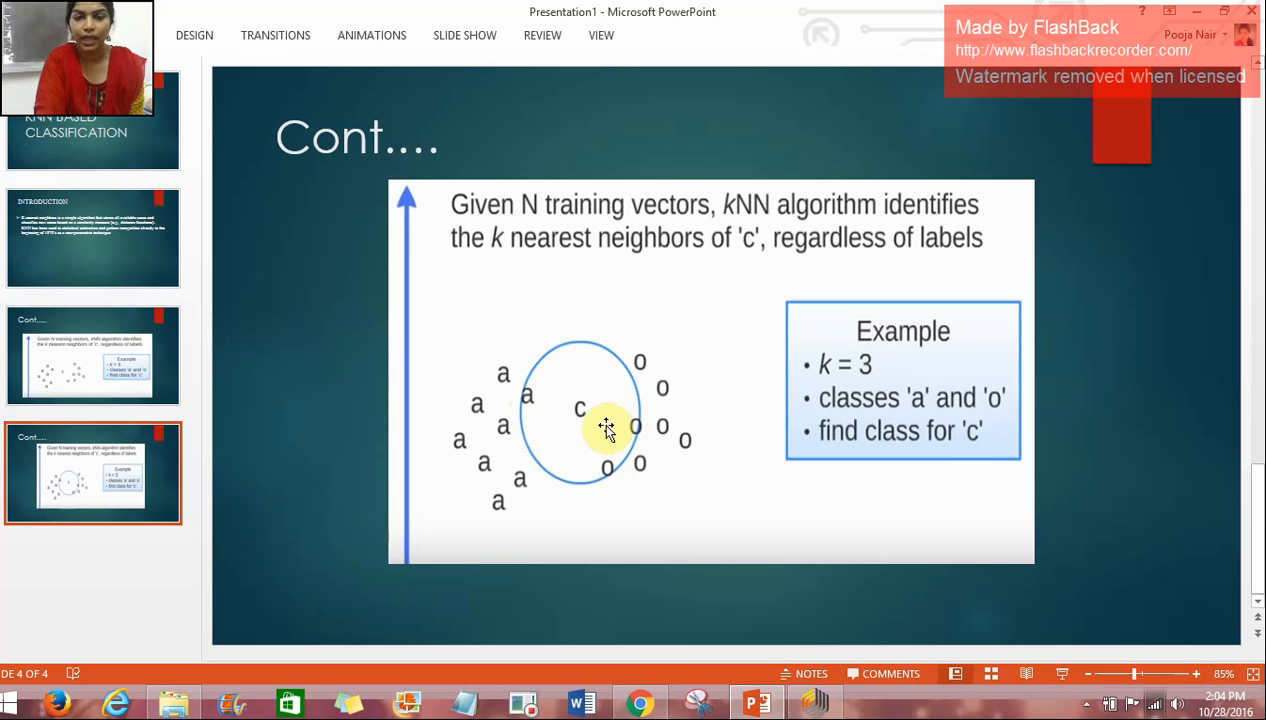
mouse_move(664, 524)
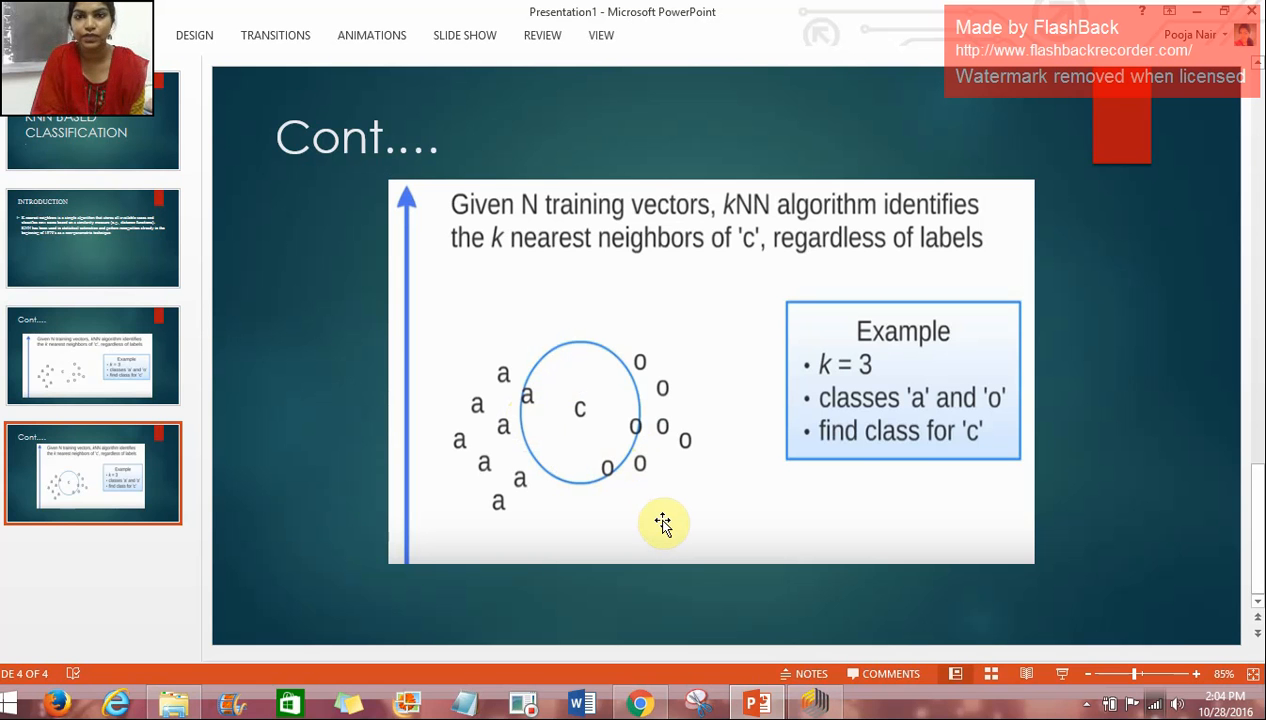
mouse_move(756, 672)
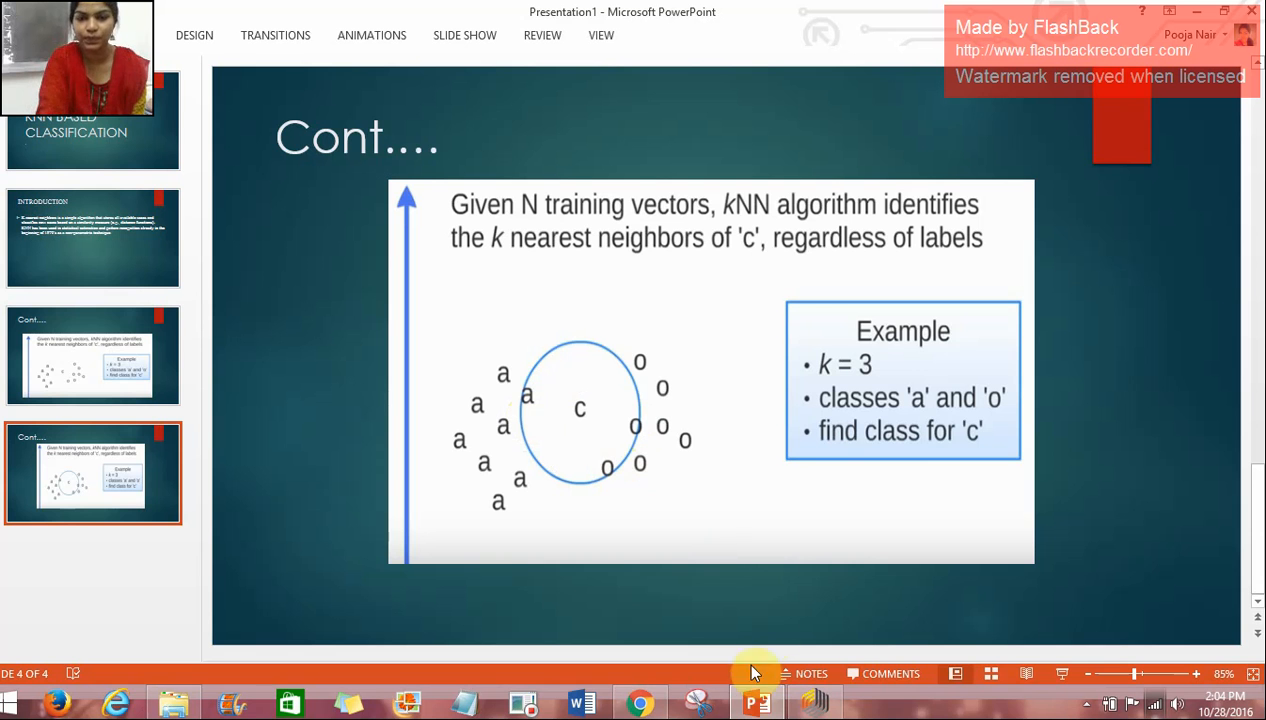
mouse_move(756, 700)
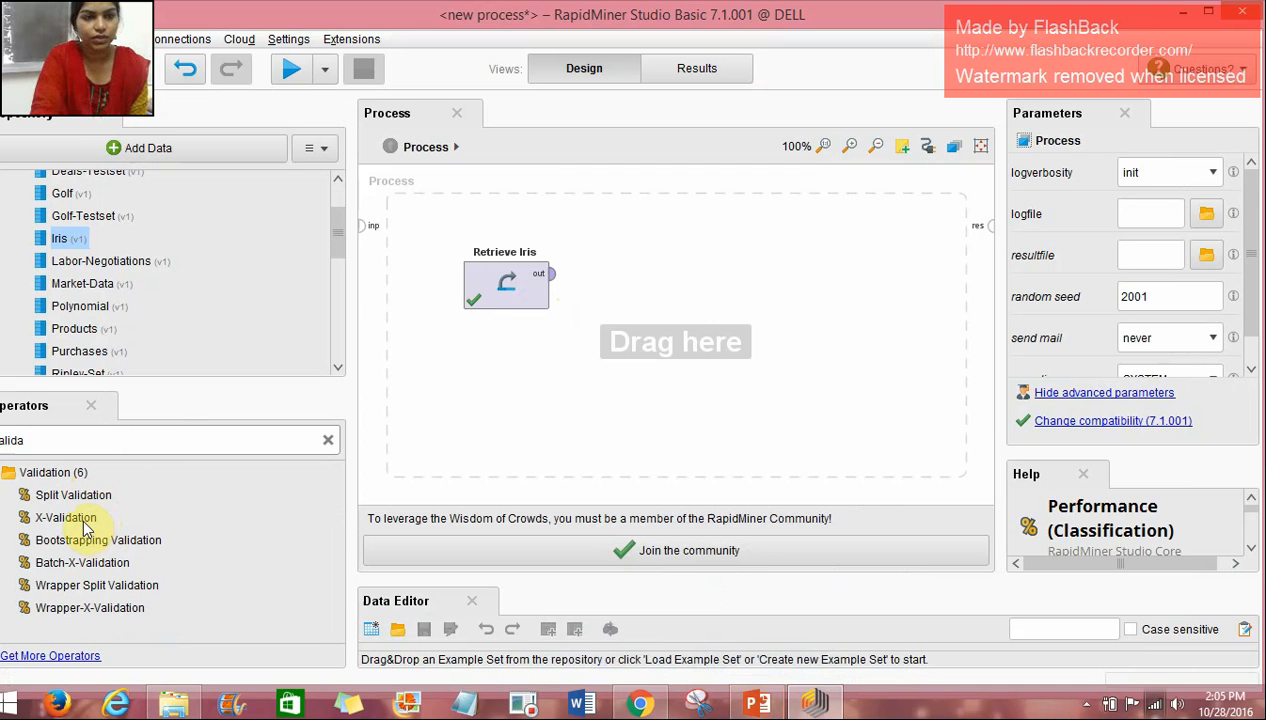
Place X-Validation right of Retrieve Iris and enter its Training/Testing subprocess
left_click_drag(64, 516, 568, 260)
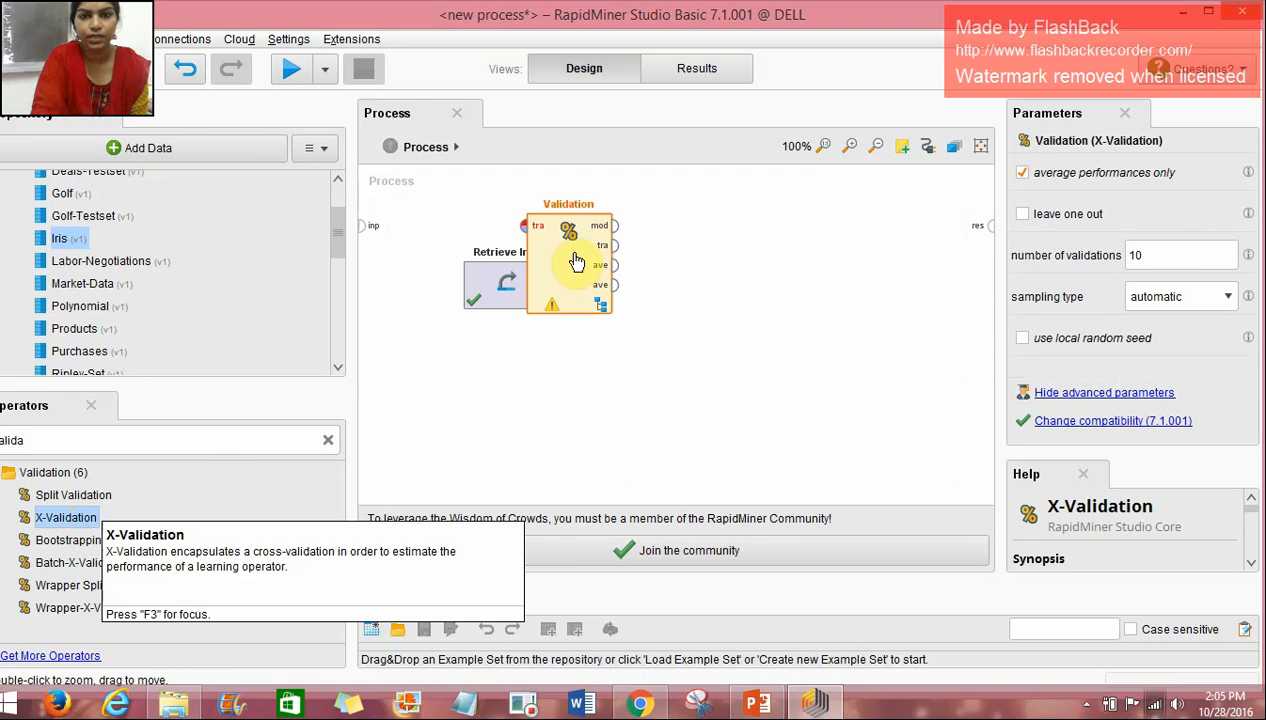
left_click_drag(568, 260, 694, 310)
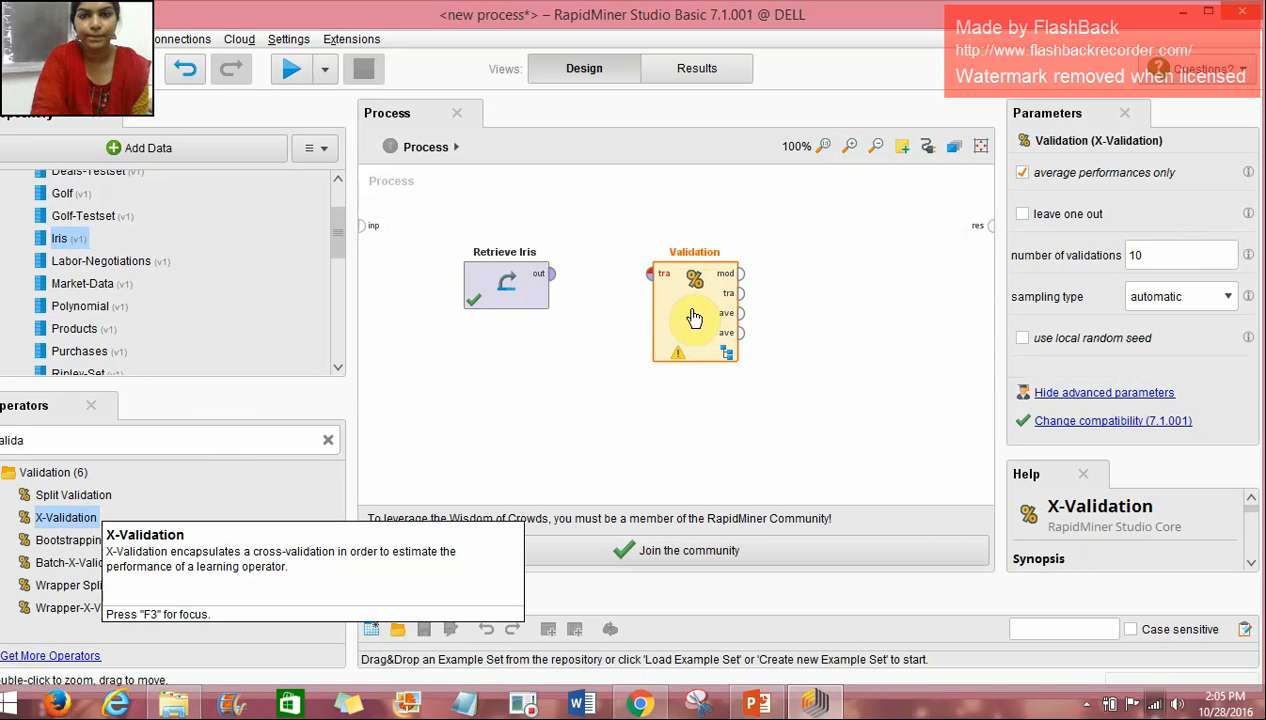
double_click(694, 310)
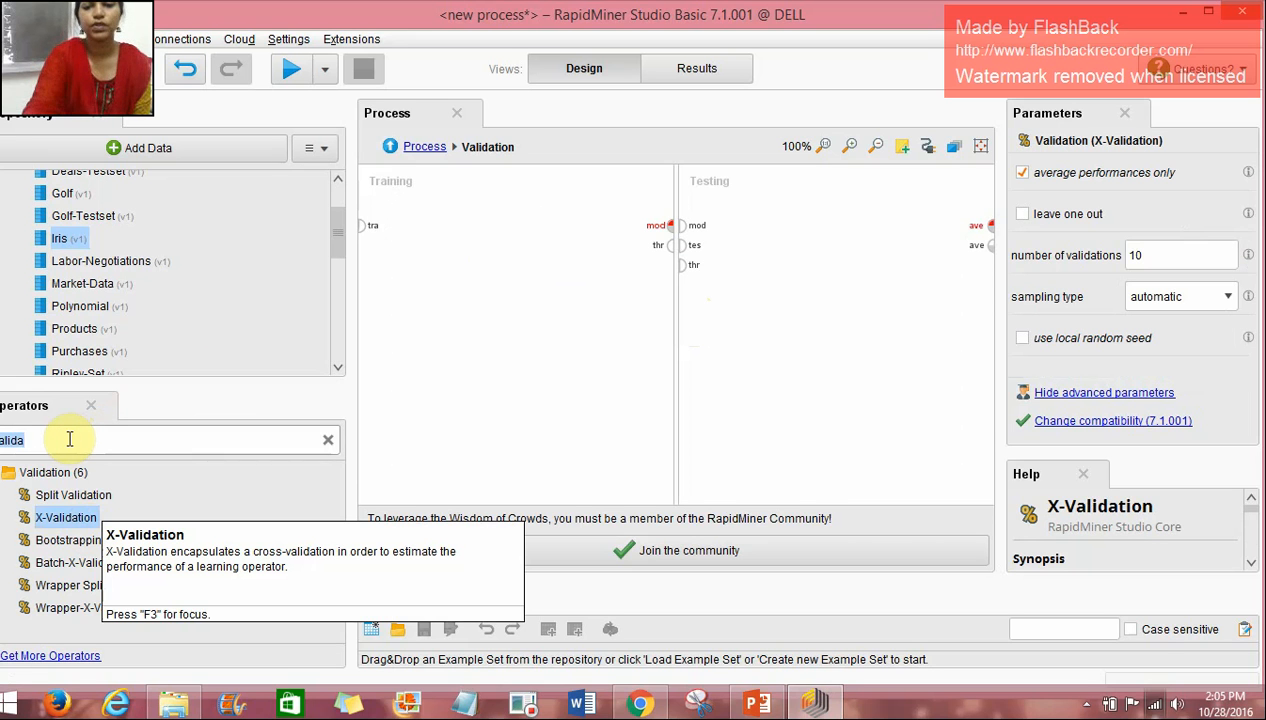
Put k-NN in Training and Apply Model plus Performance (Classification) in Testing
left_click(328, 440)
type("-n")
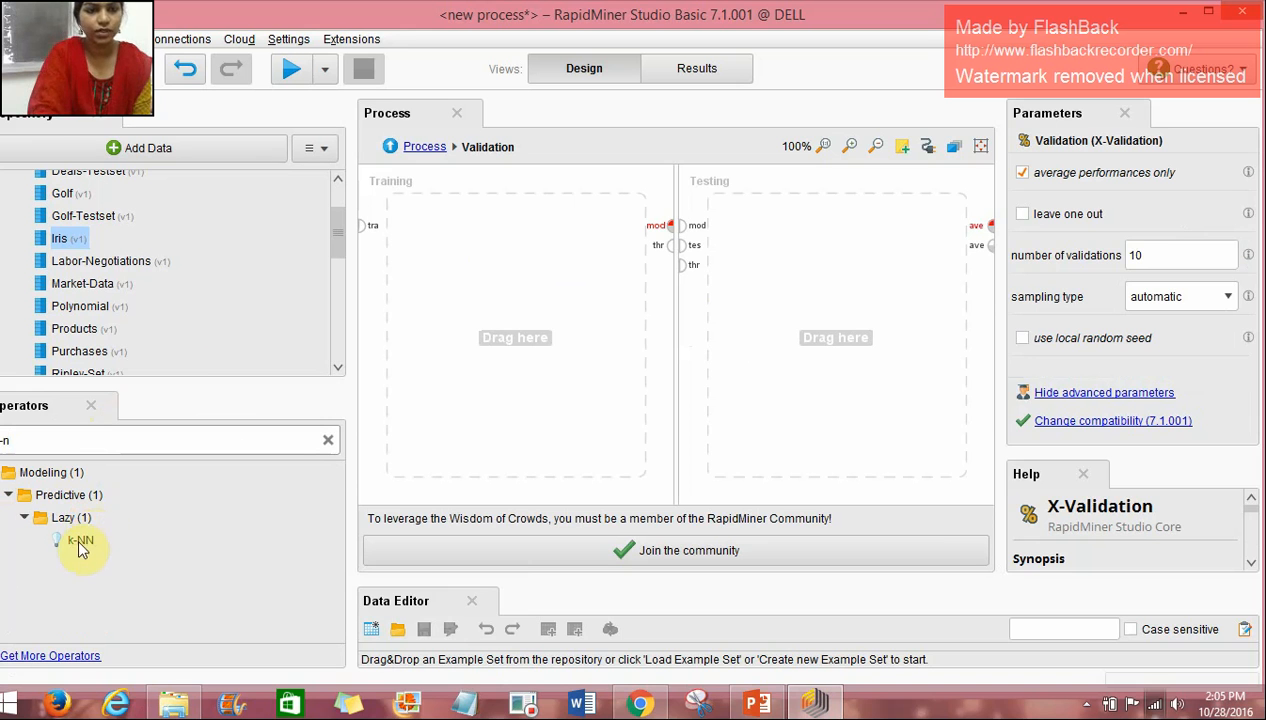
left_click_drag(80, 540, 440, 240)
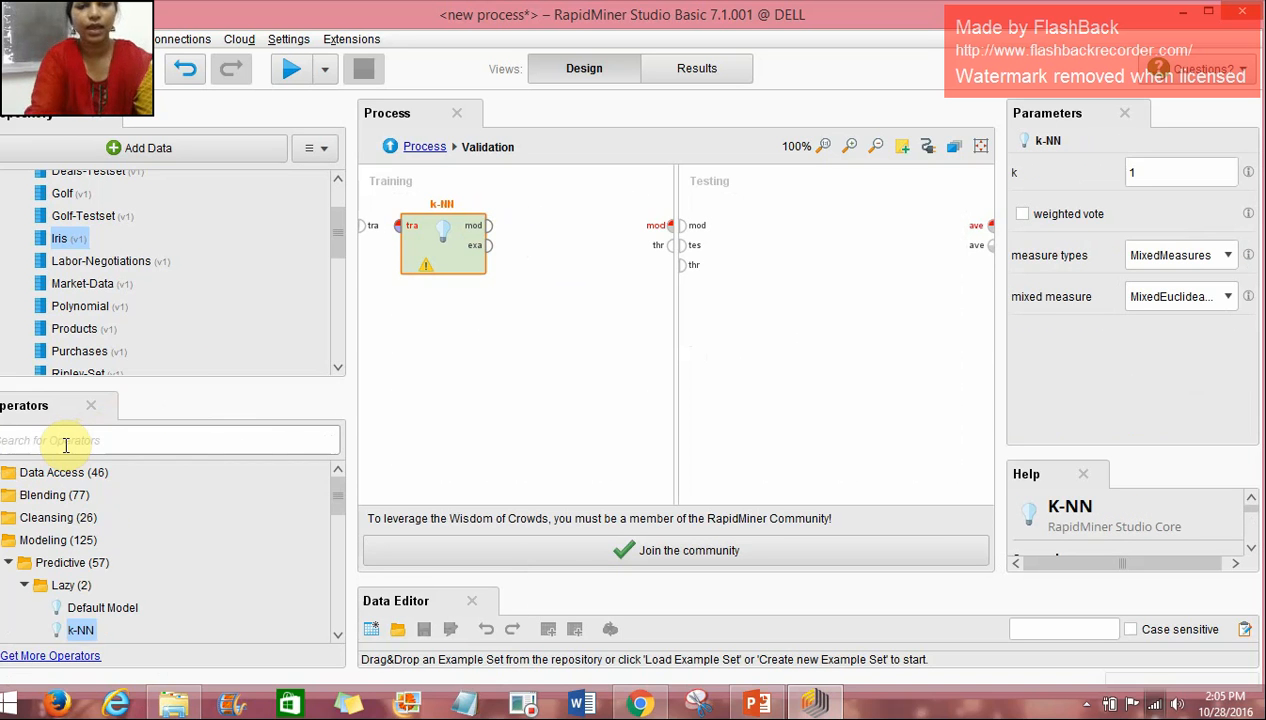
type("apply")
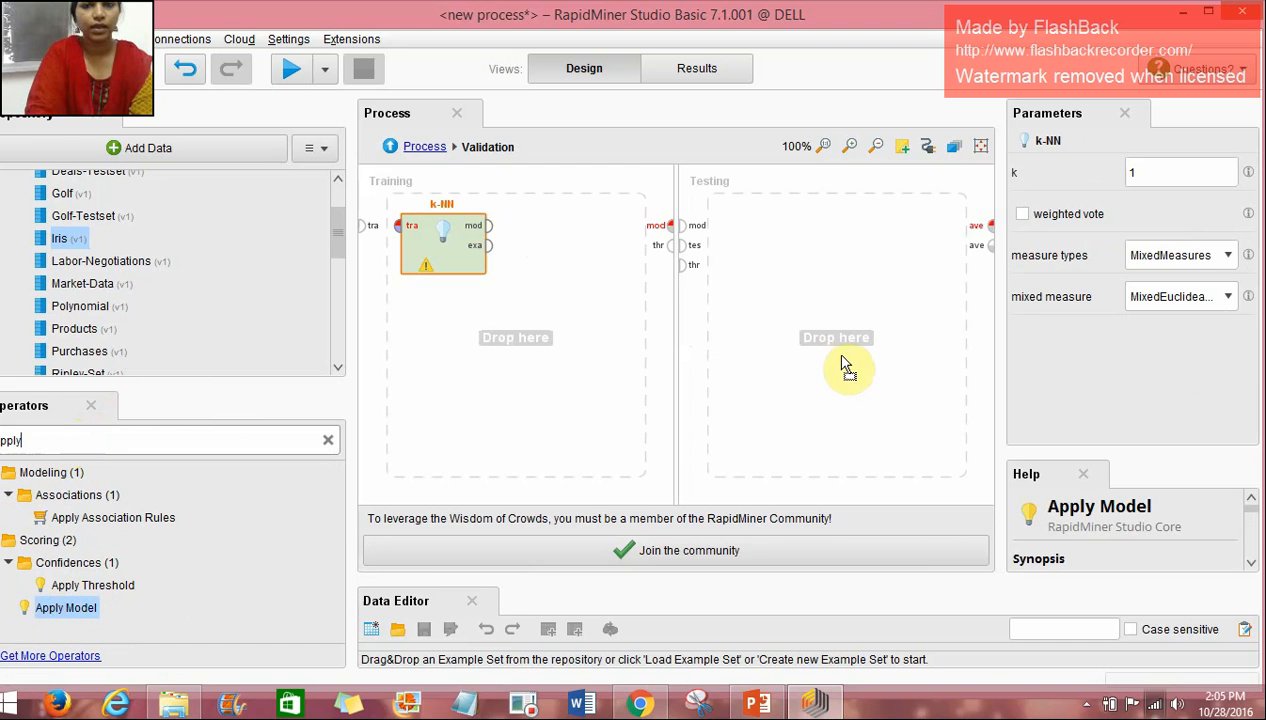
left_click_drag(64, 608, 764, 290)
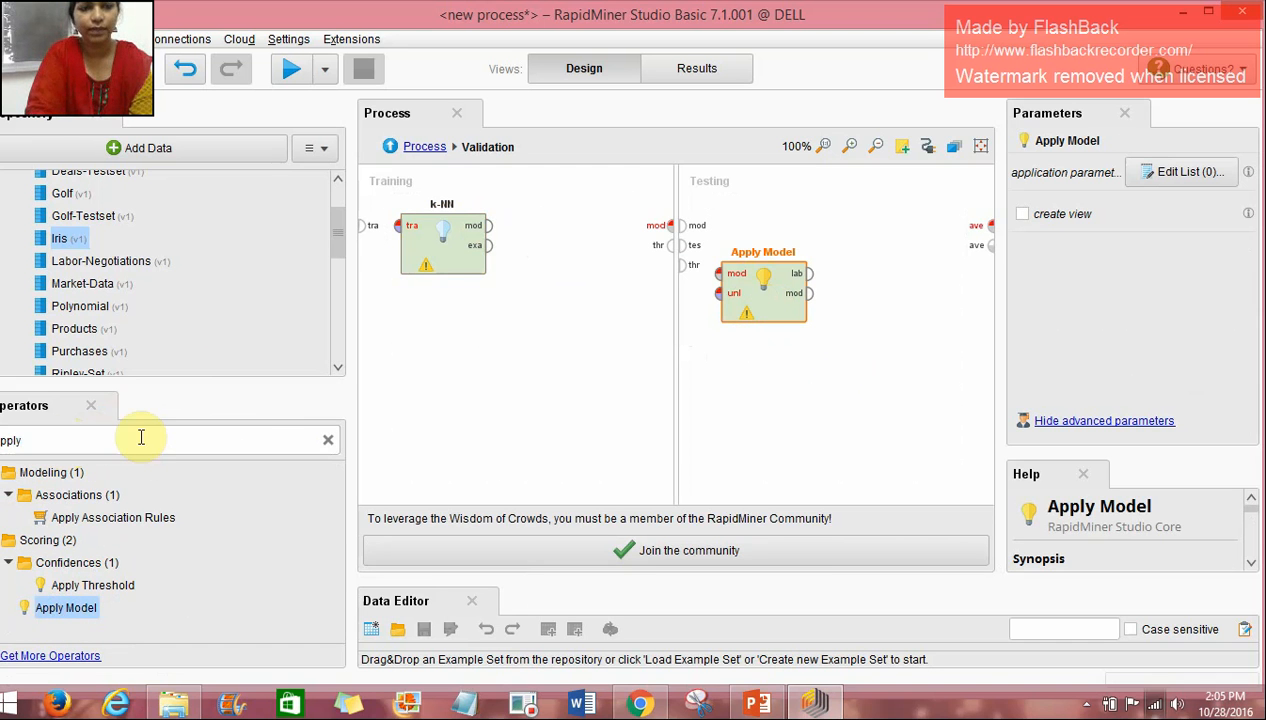
type("erf")
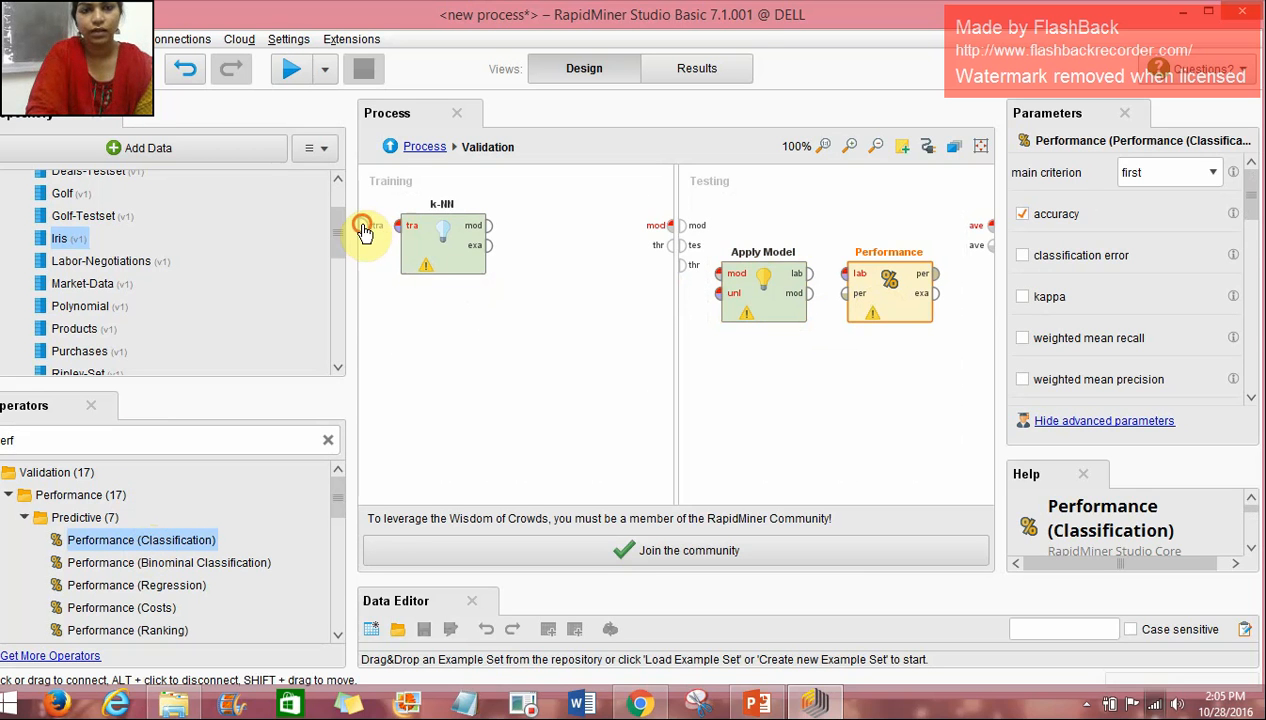
Wire tra→k-NN, test set→Apply Model, lab→Performance and per→ave validation output
left_click(442, 240)
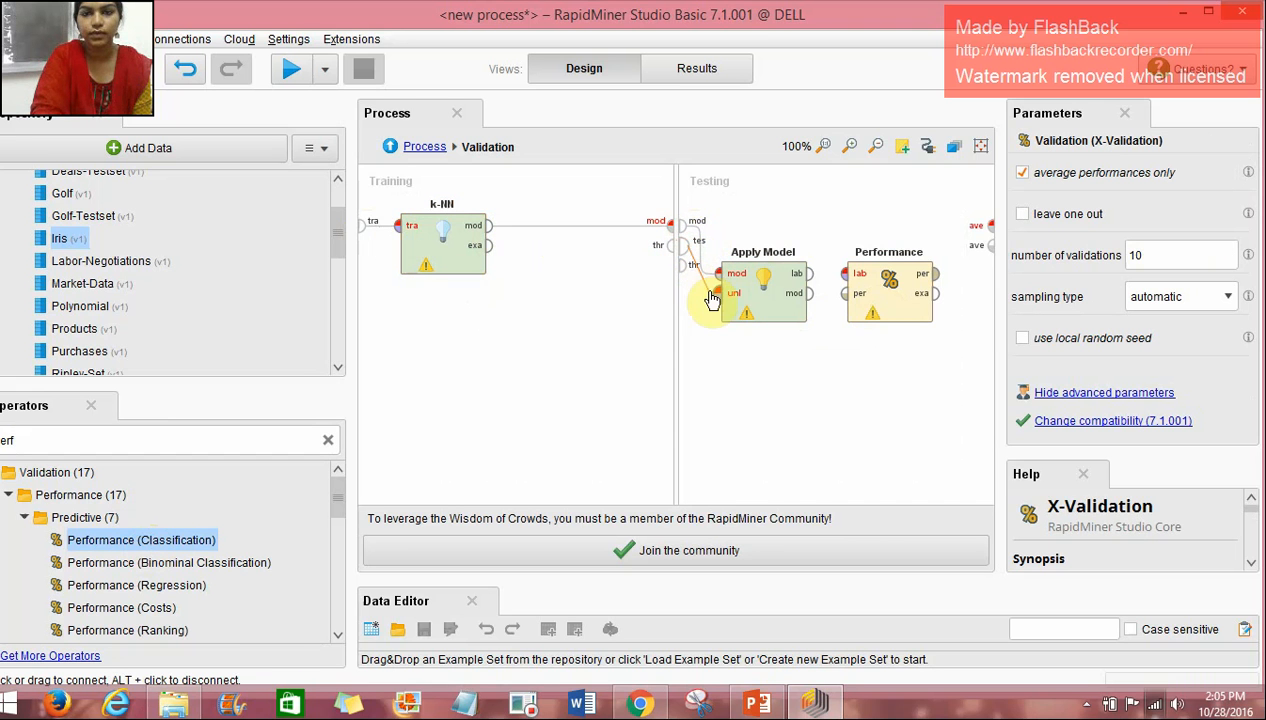
left_click(762, 290)
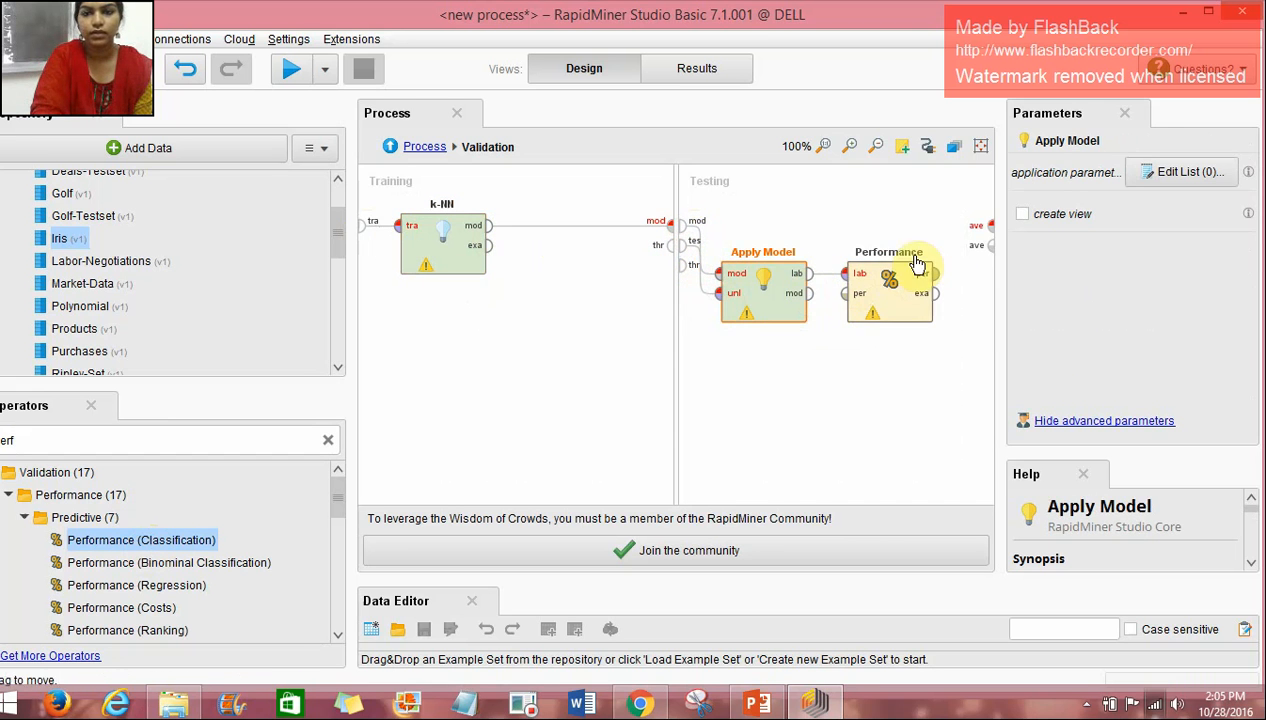
left_click(888, 280)
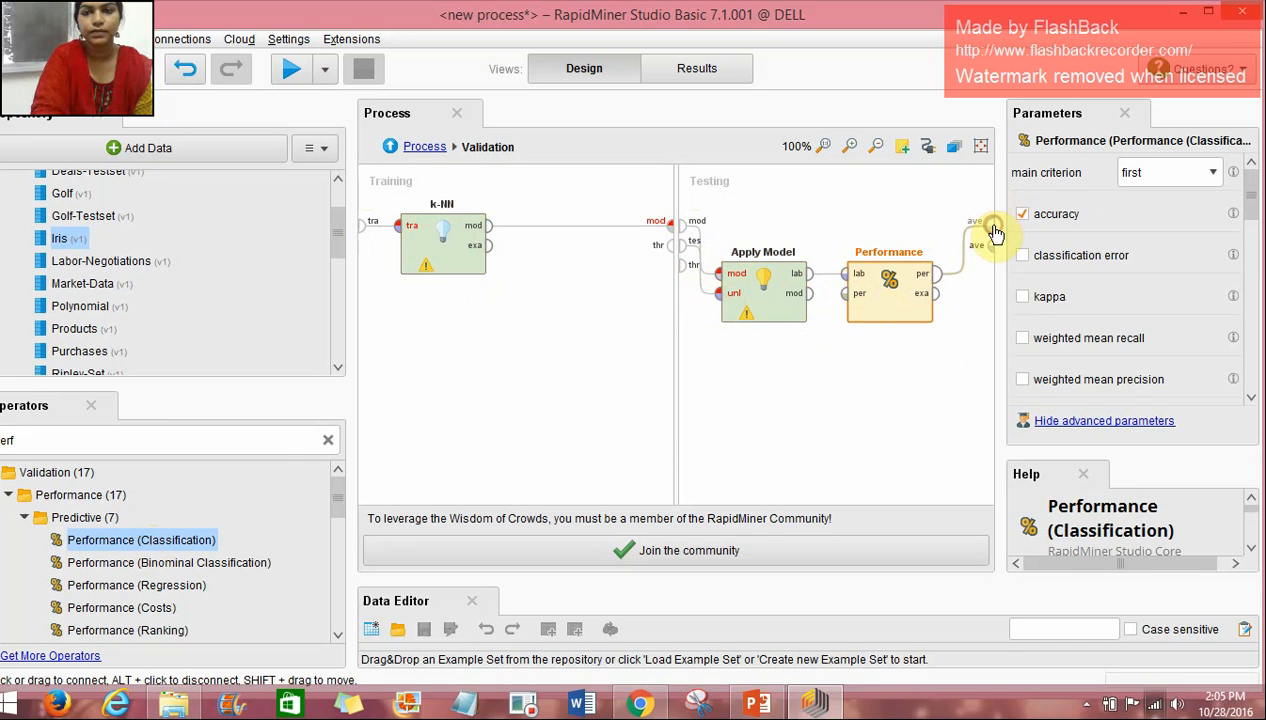
left_click(424, 146)
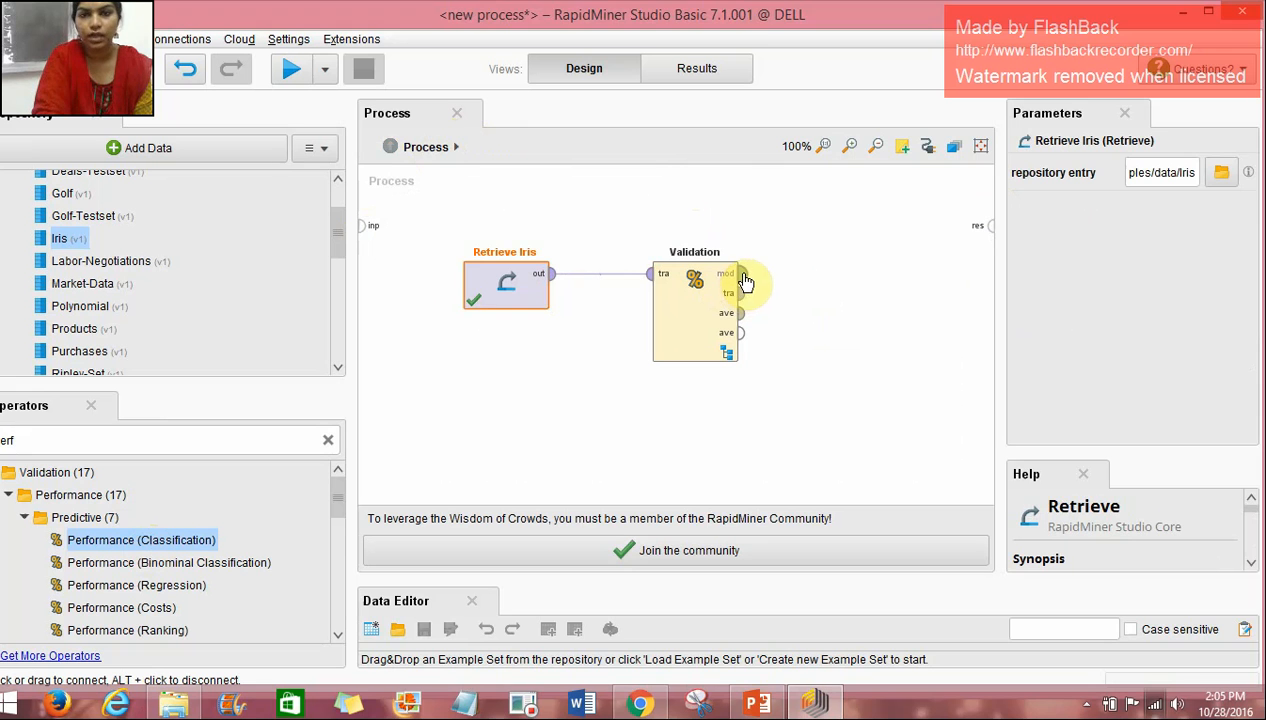
Connect Validation's output to the process result port at the top level
left_click(694, 310)
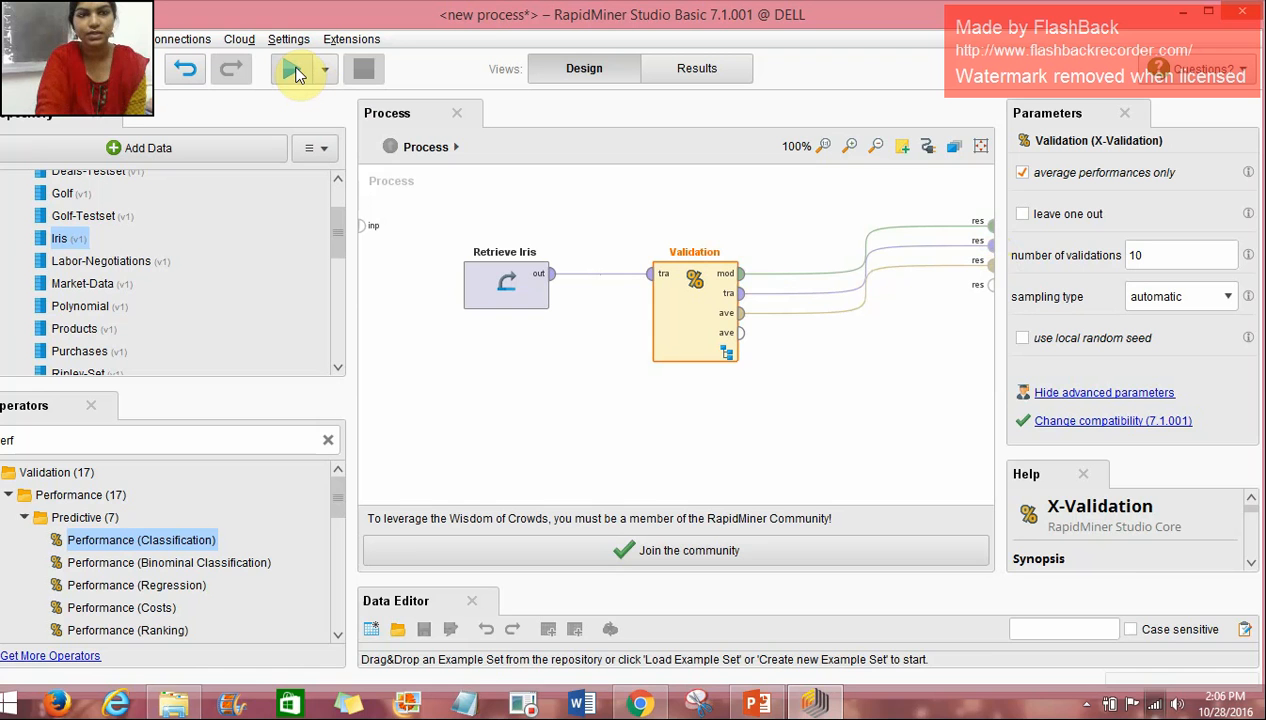
Run the Iris k-NN cross-validation, producing a performance vector with 96% accuracy
left_click(296, 68)
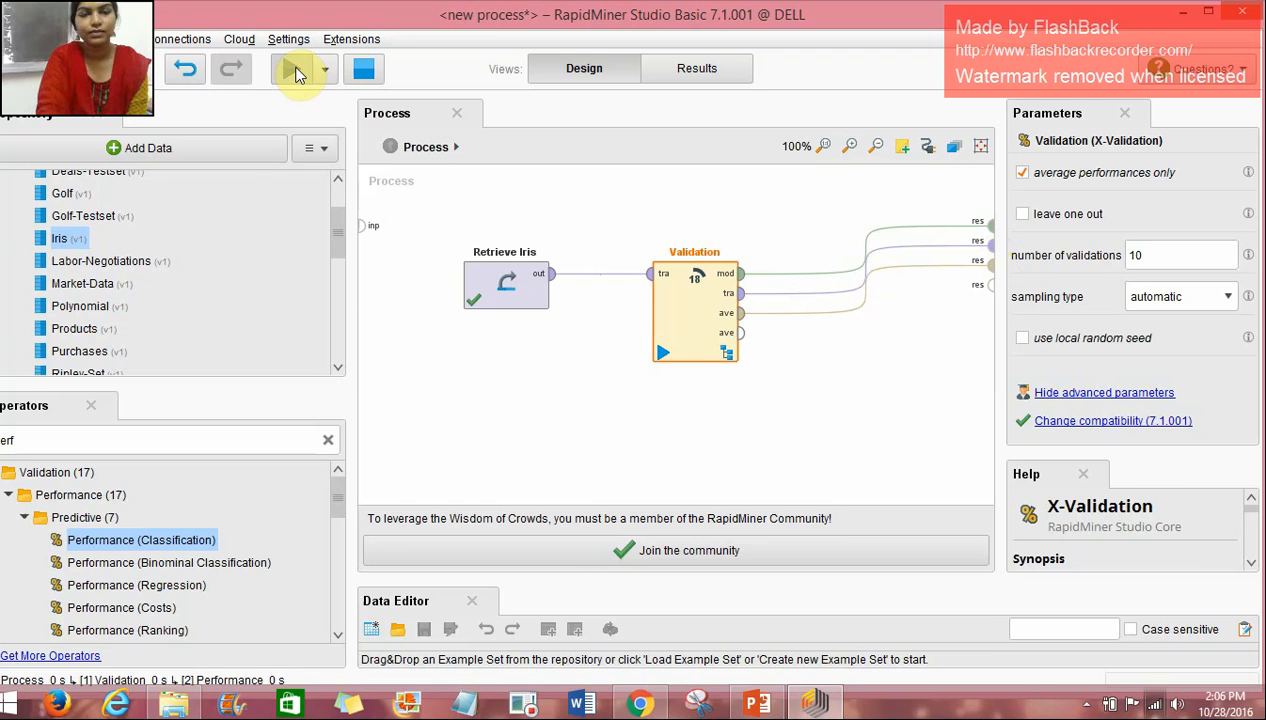
left_click(288, 68)
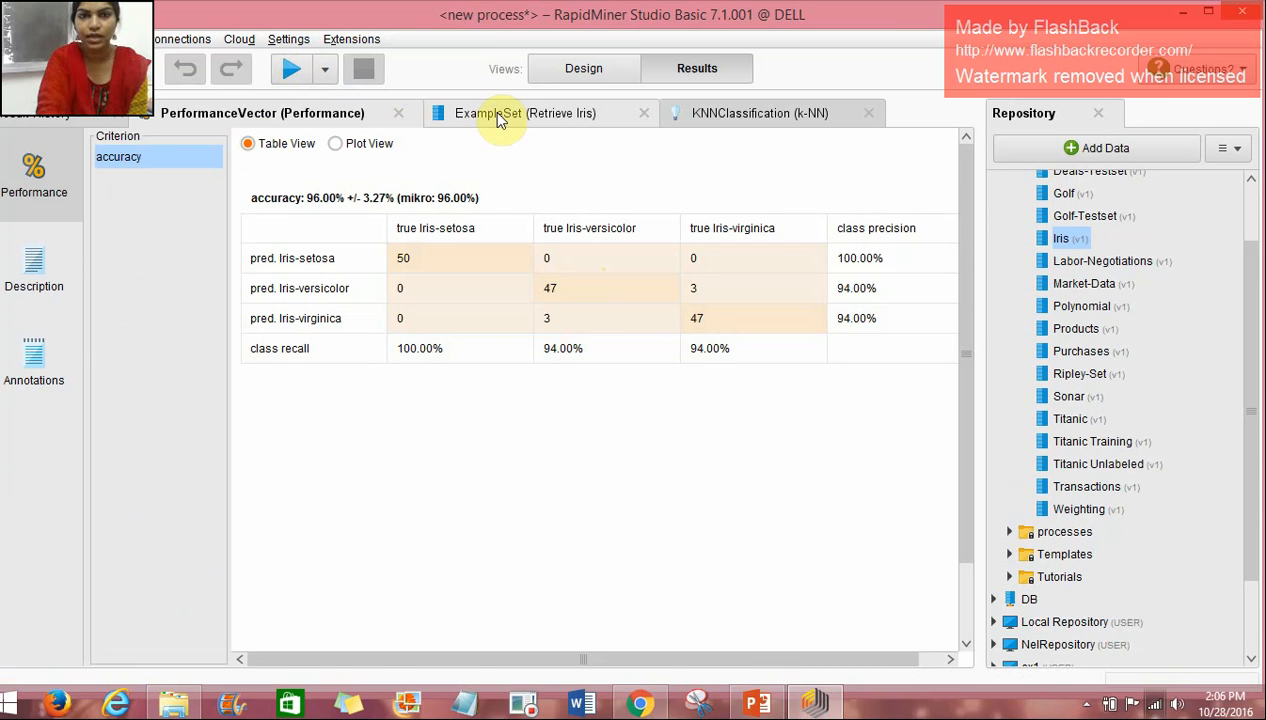
Review the Iris ExampleSet and the 1-Nearest Neighbour model, then return to the 96% performance view
left_click(524, 112)
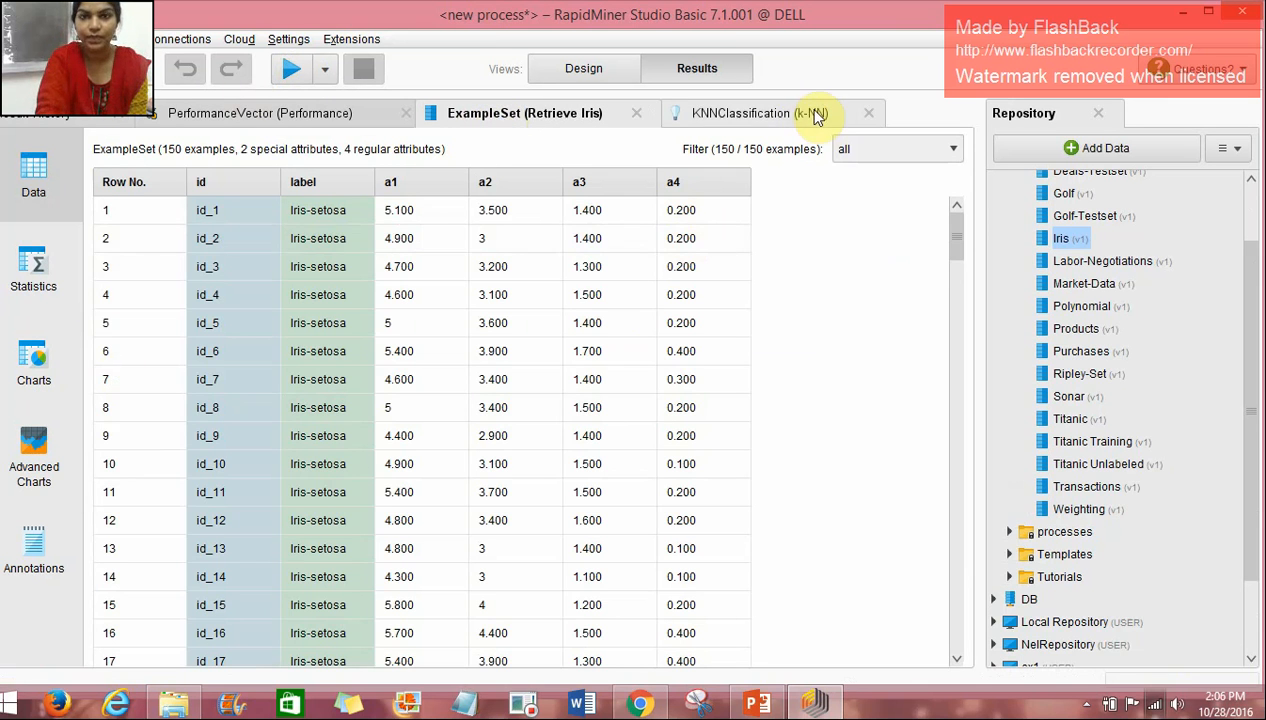
left_click(756, 112)
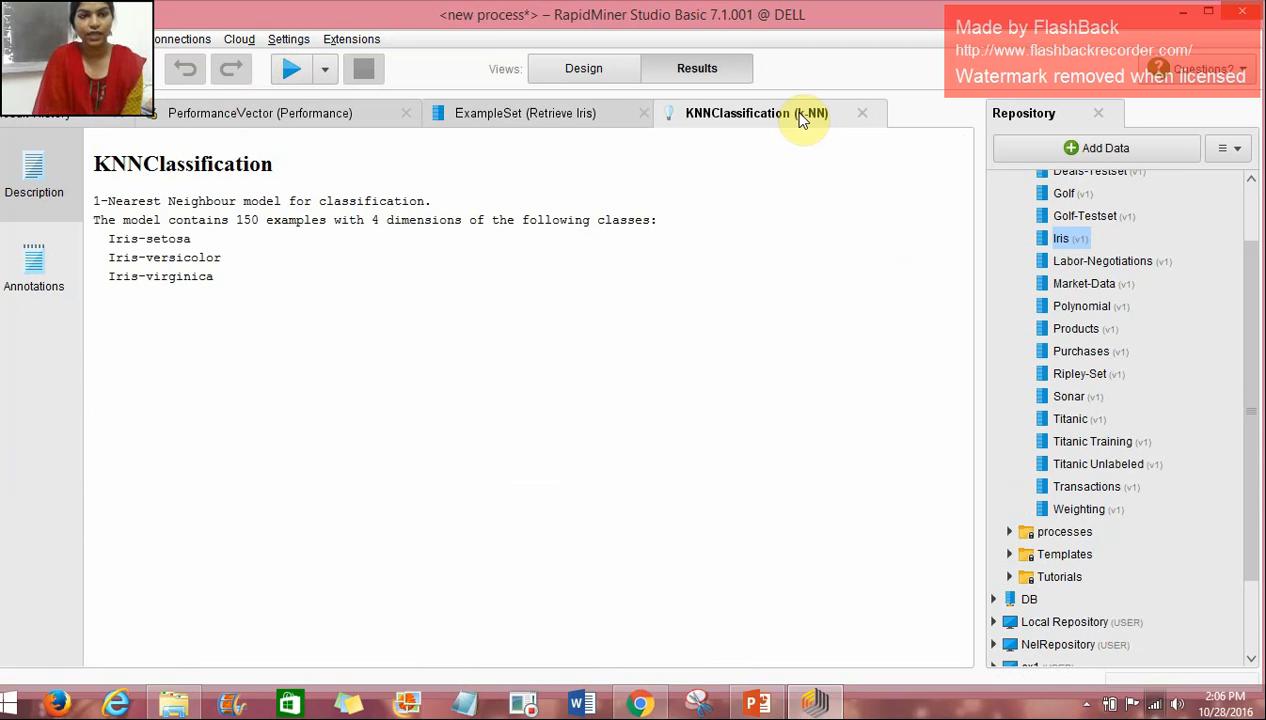
mouse_move(268, 204)
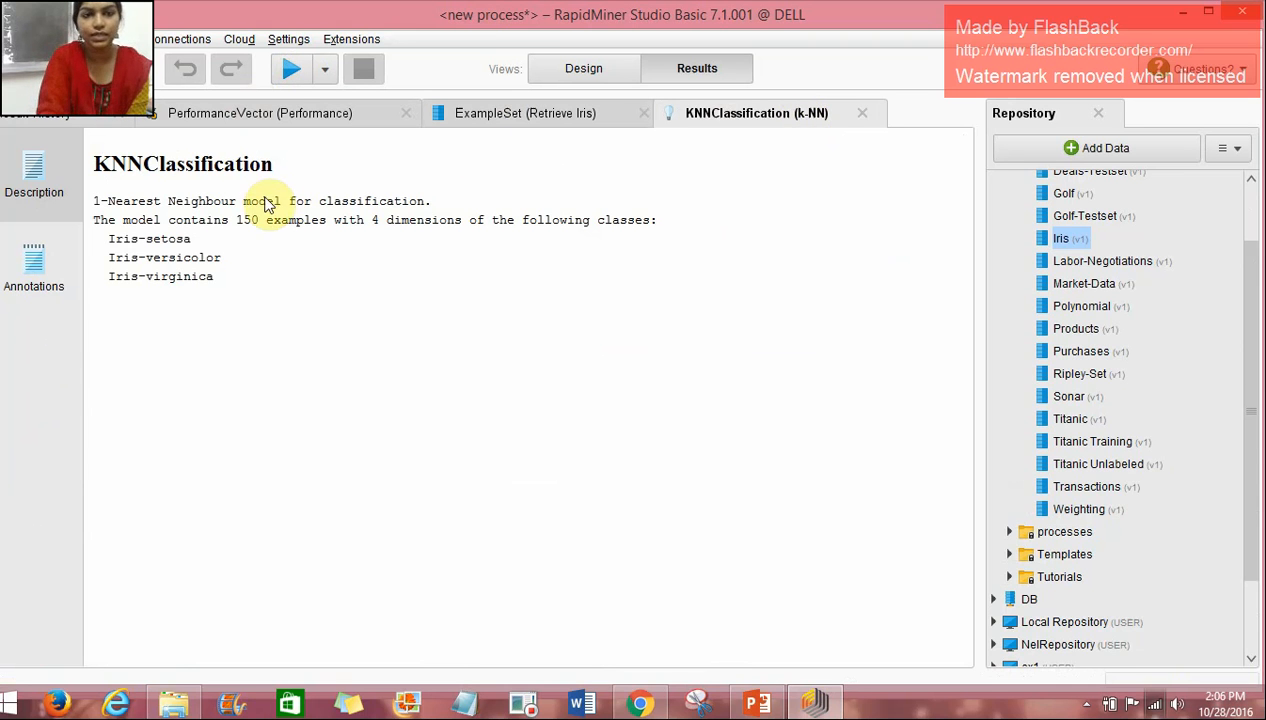
double_click(280, 220)
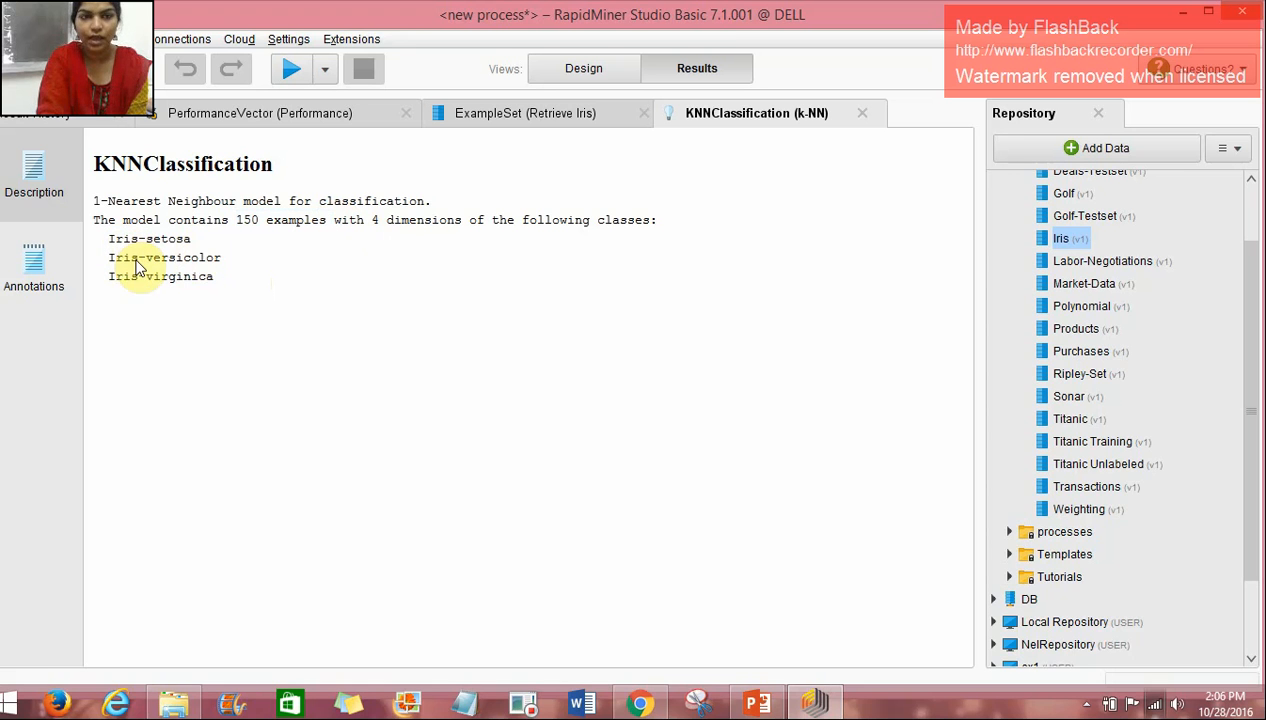
mouse_move(222, 302)
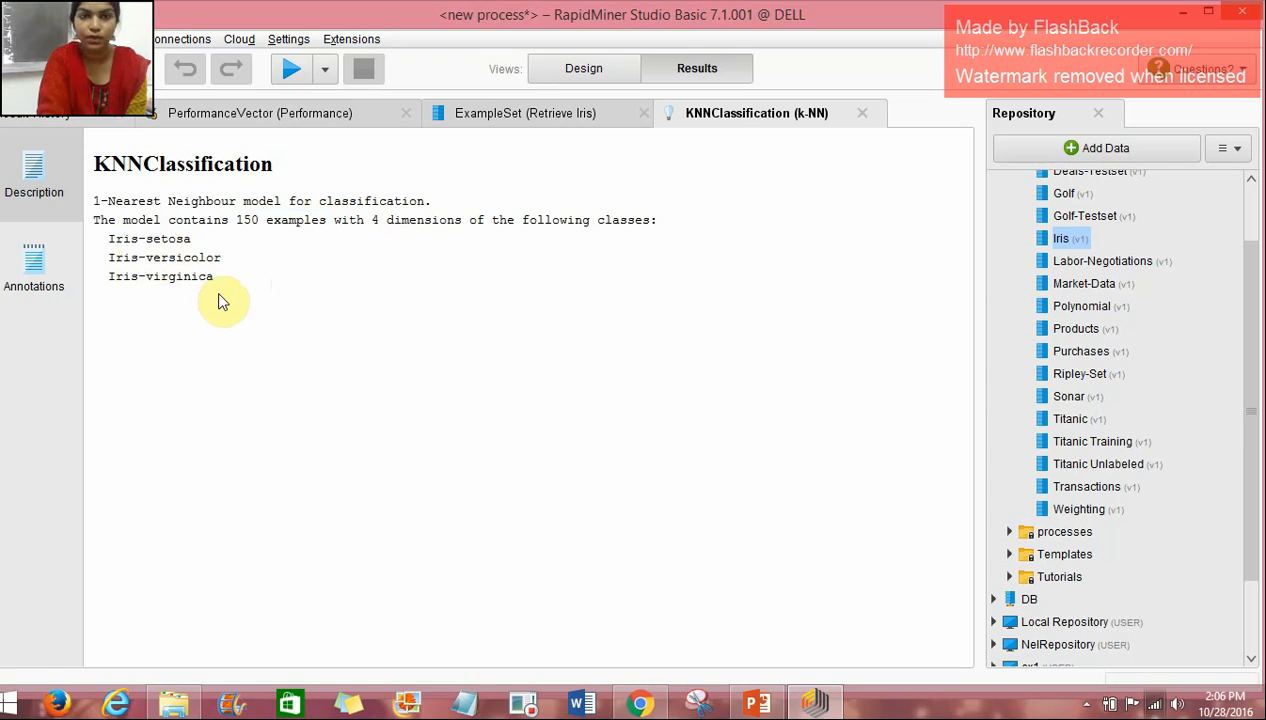
left_click(260, 112)
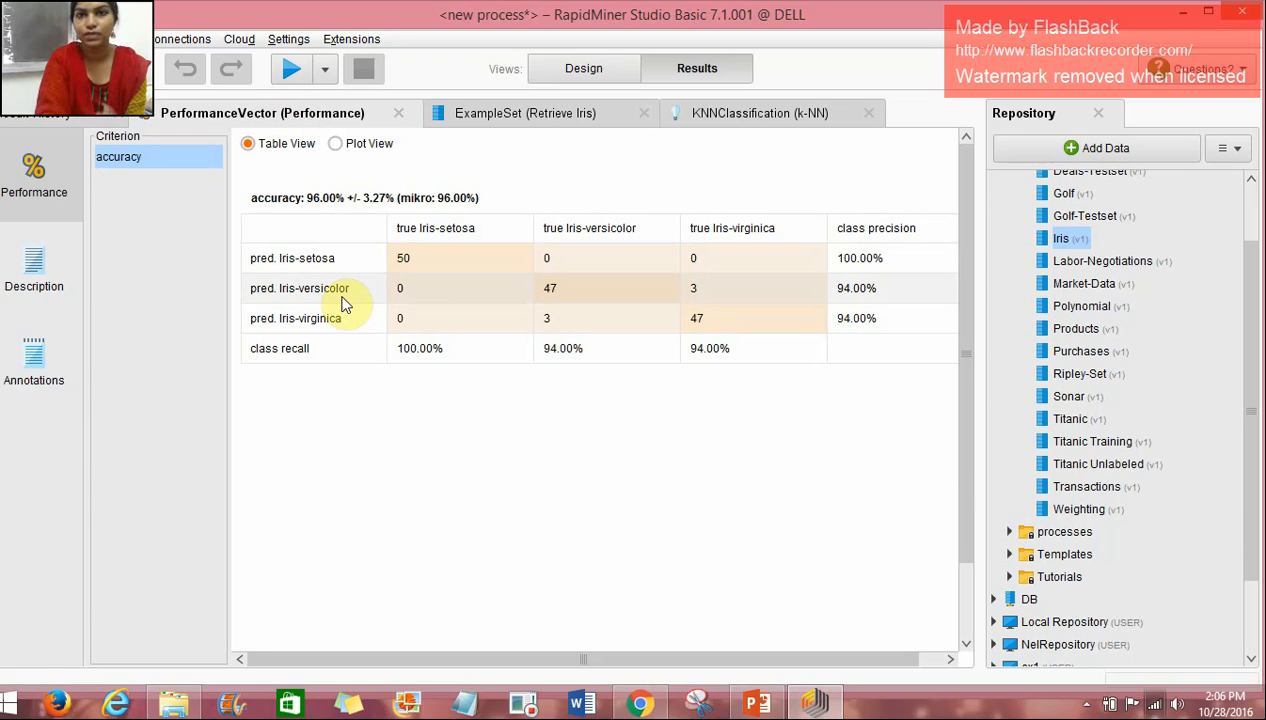
mouse_move(378, 384)
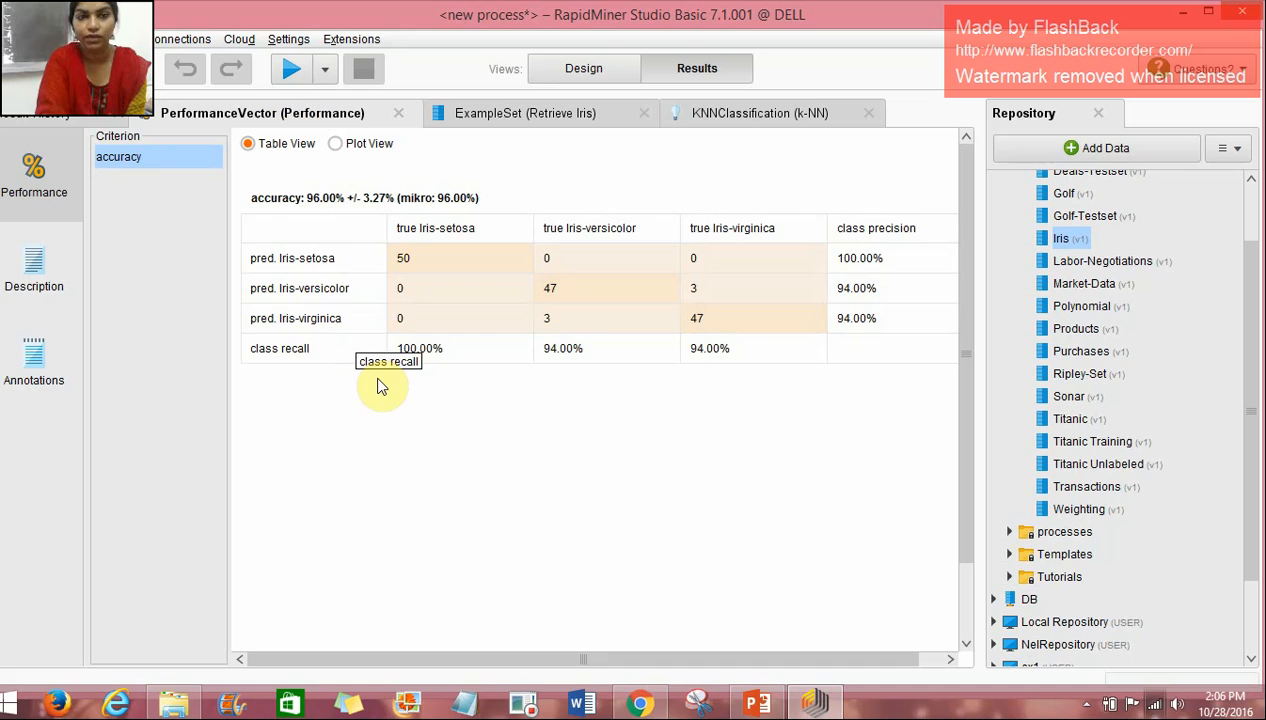
mouse_move(332, 216)
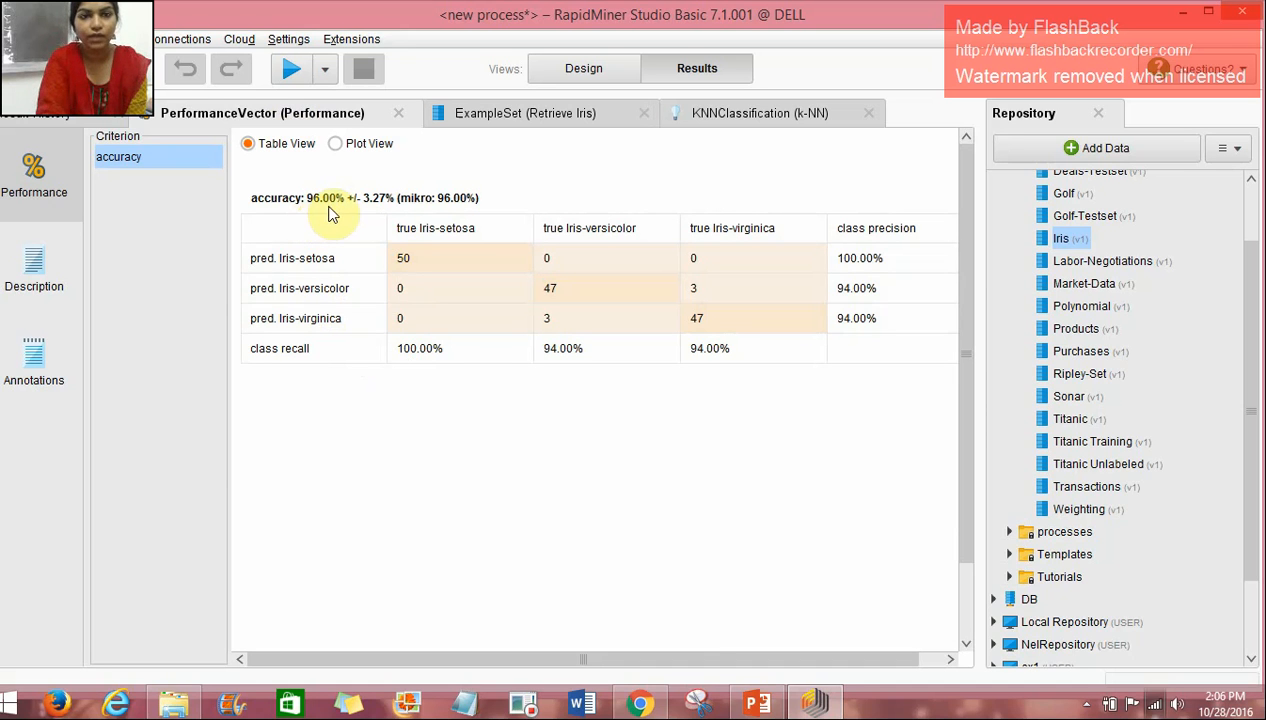
mouse_move(340, 210)
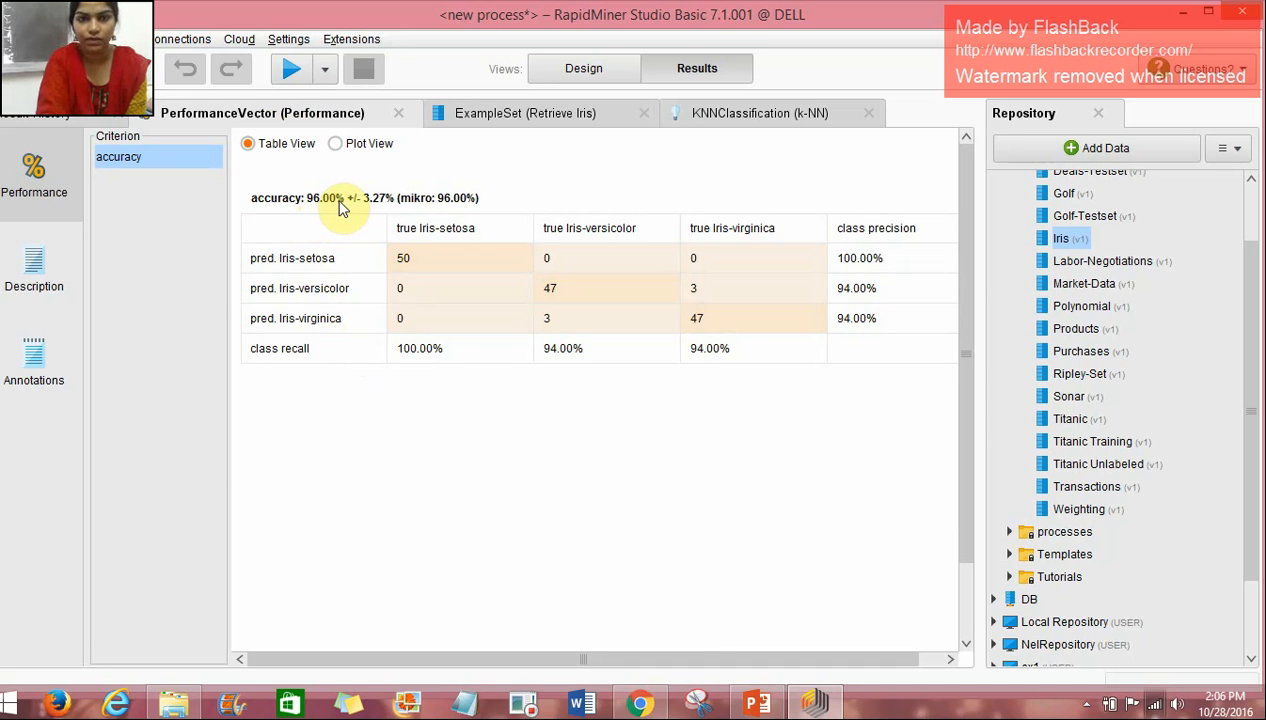
mouse_move(916, 244)
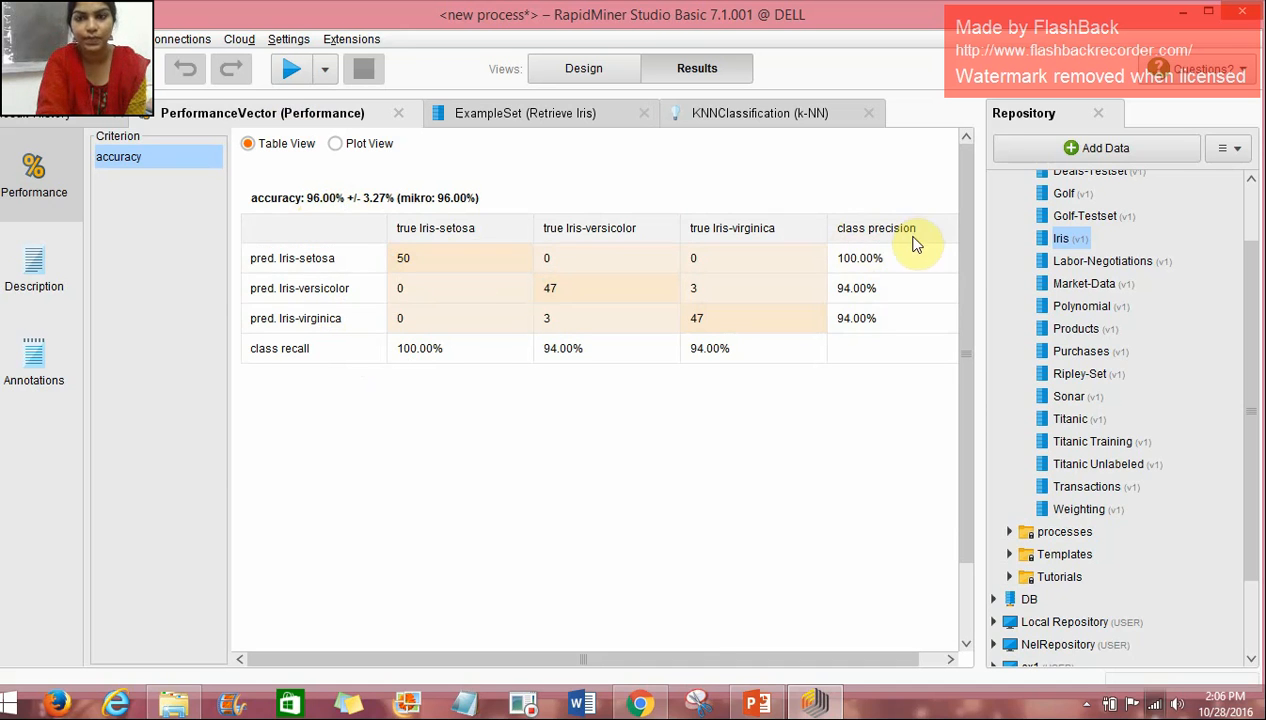
mouse_move(890, 264)
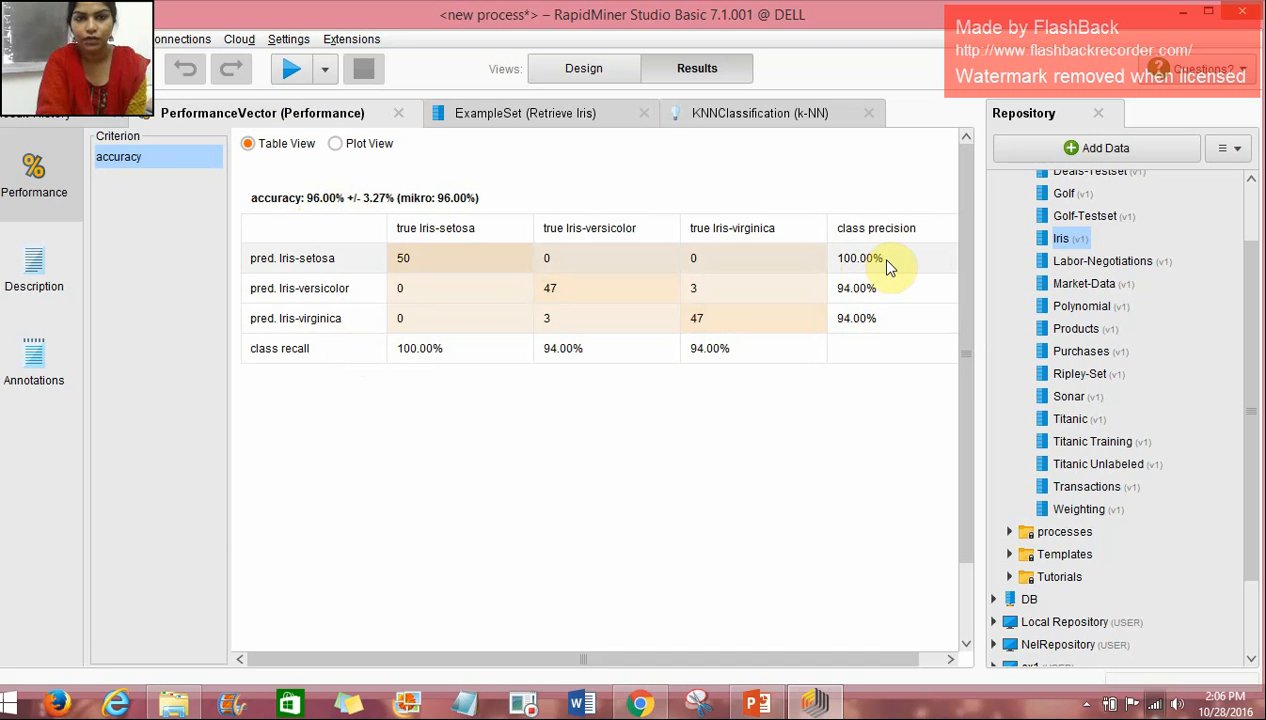
mouse_move(856, 330)
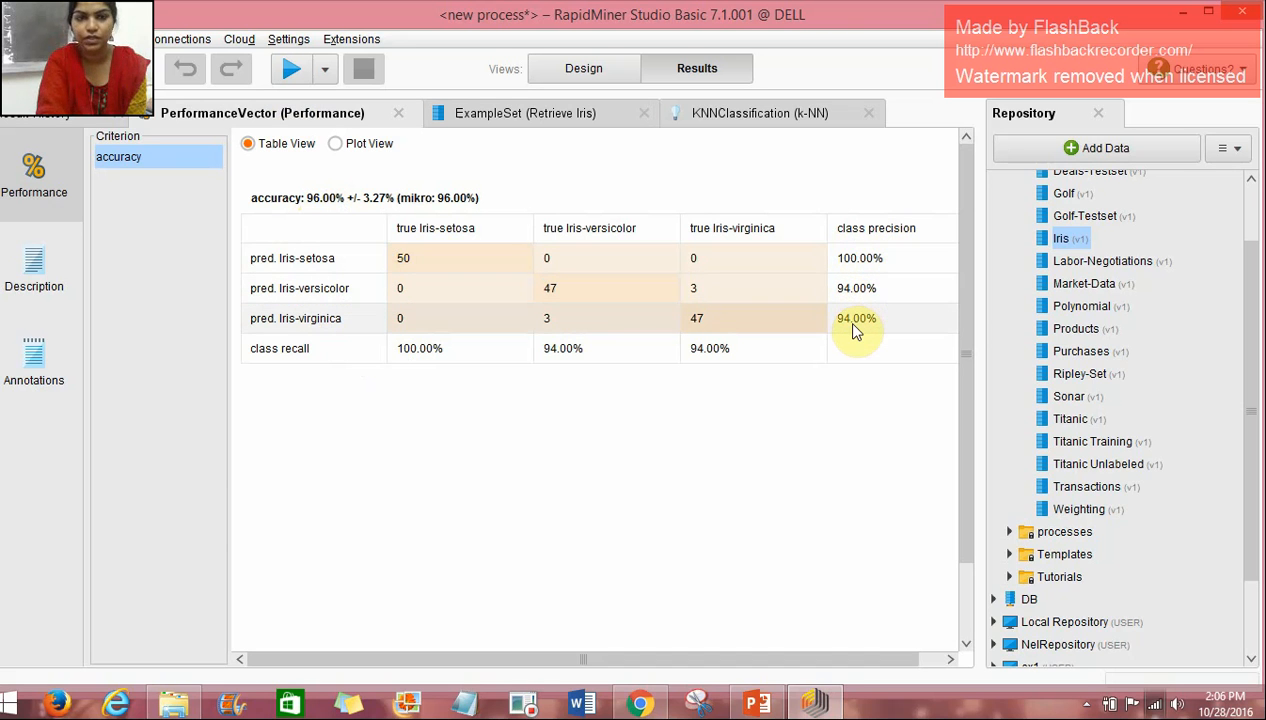
mouse_move(396, 224)
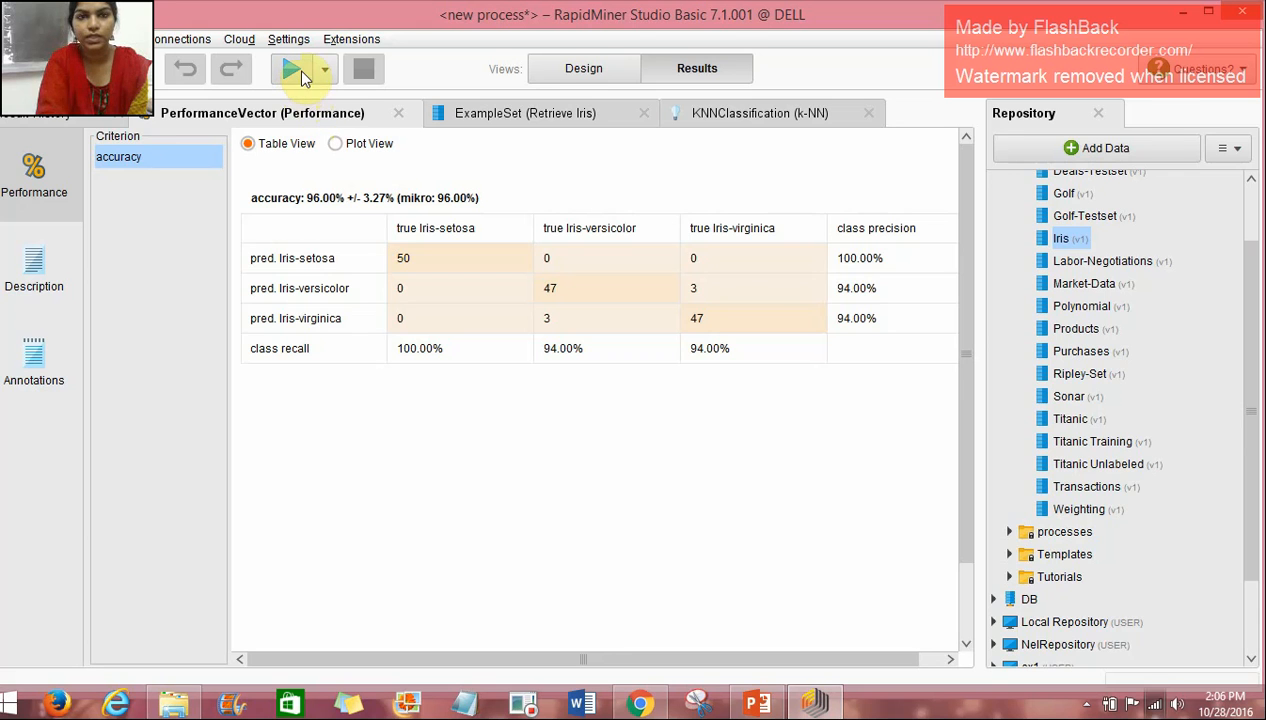
Back in Design view, set the k-NN learner's k parameter to 10
left_click(584, 68)
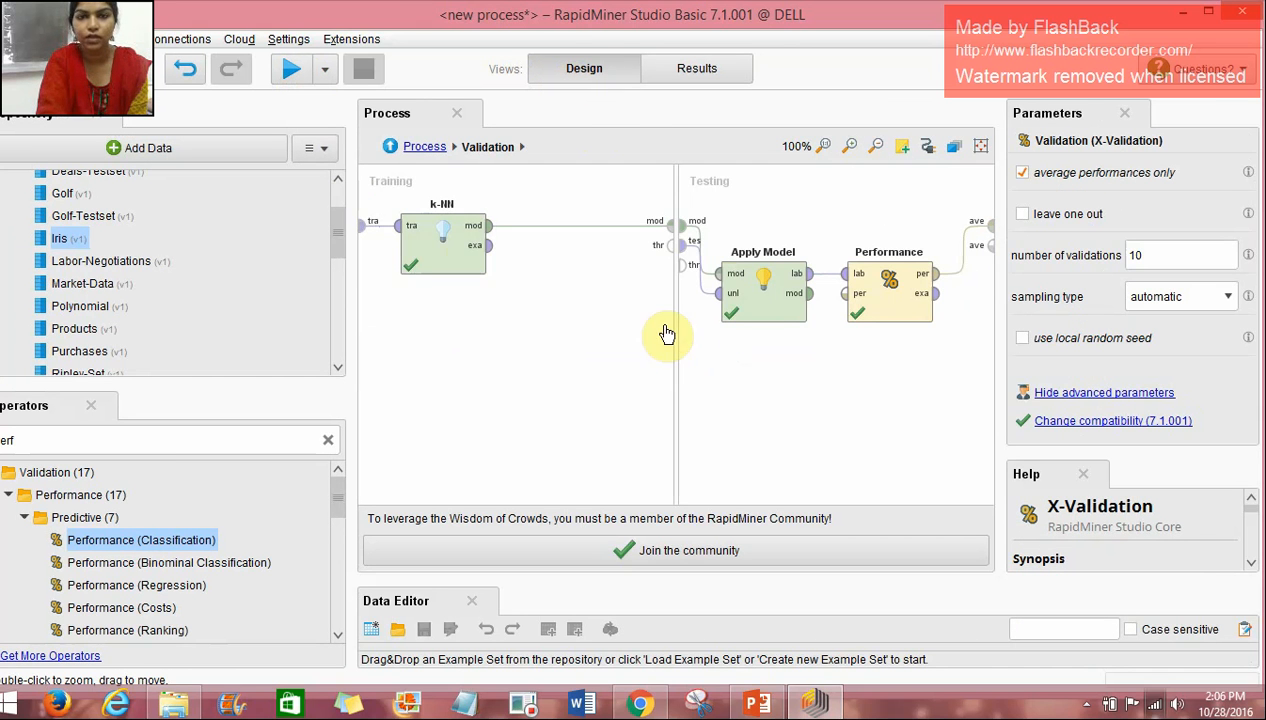
left_click(442, 242)
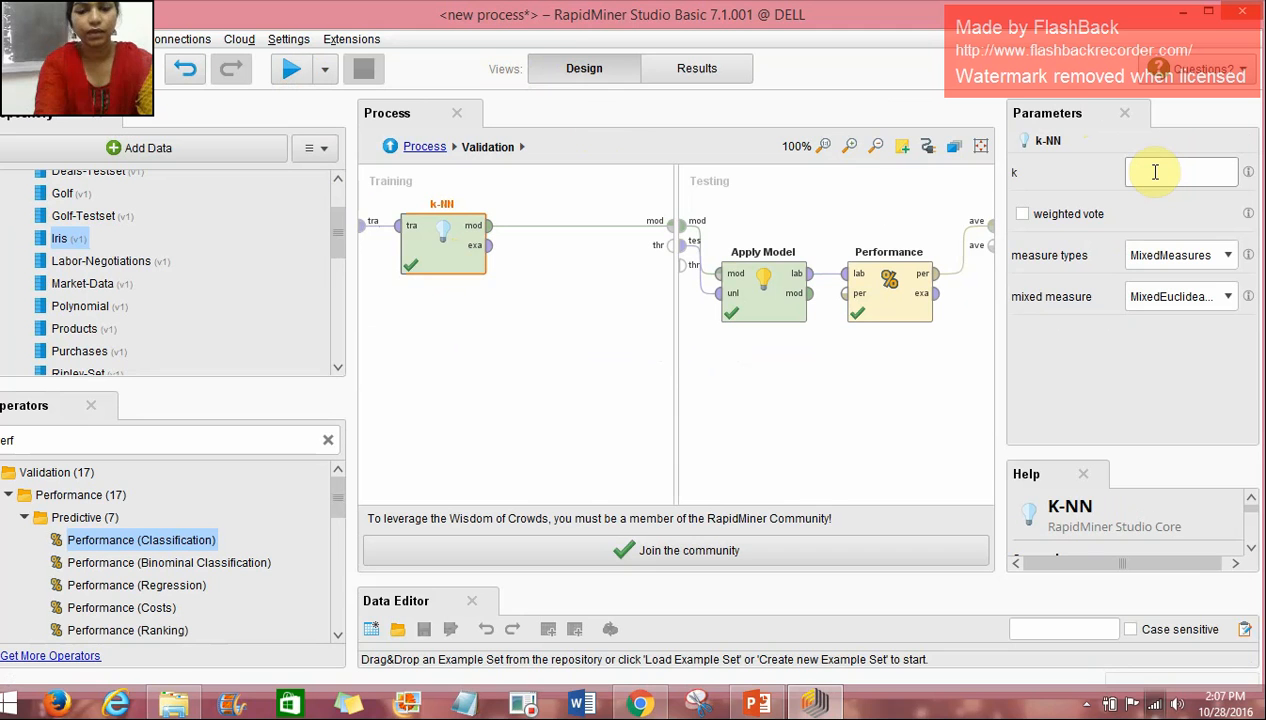
type("10")
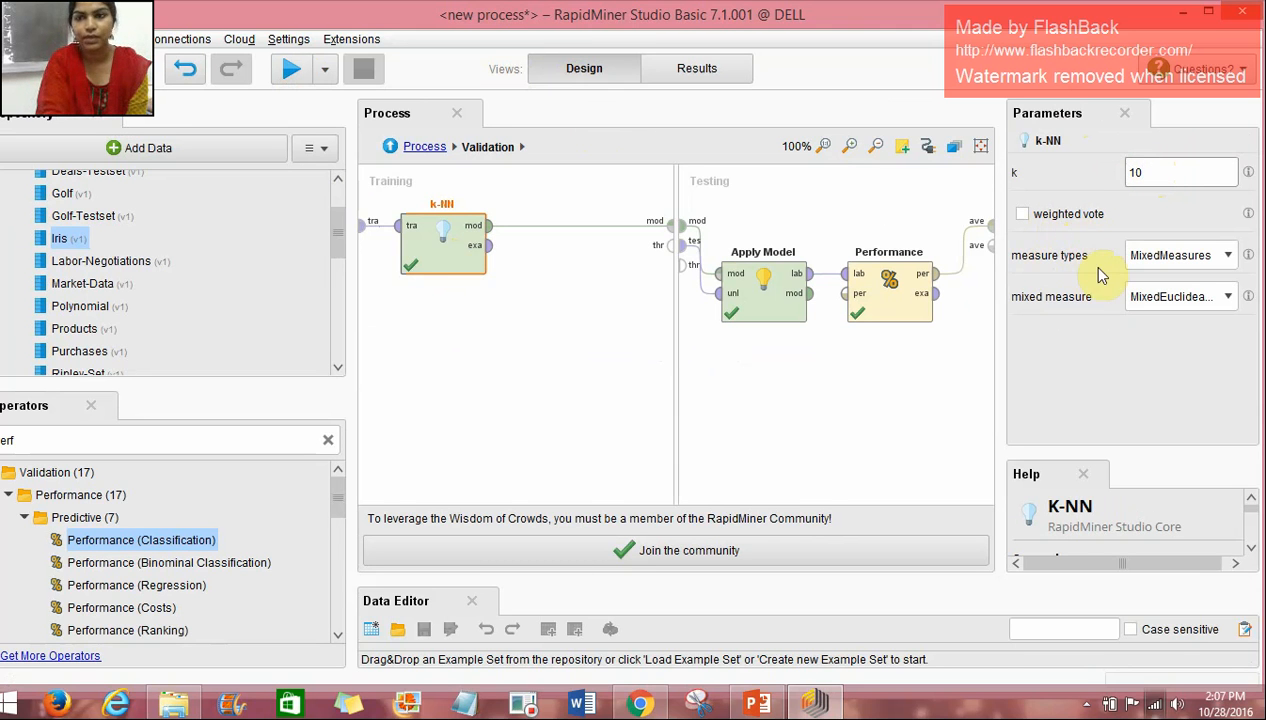
mouse_move(508, 374)
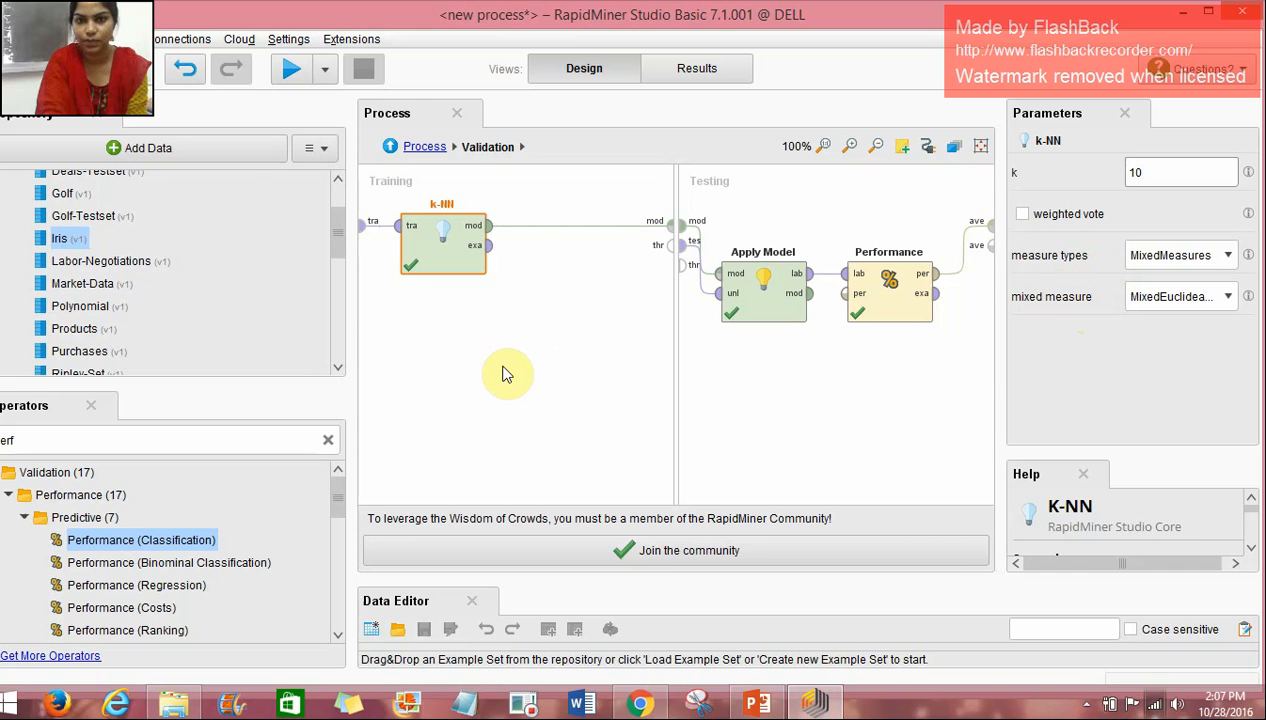
mouse_move(544, 152)
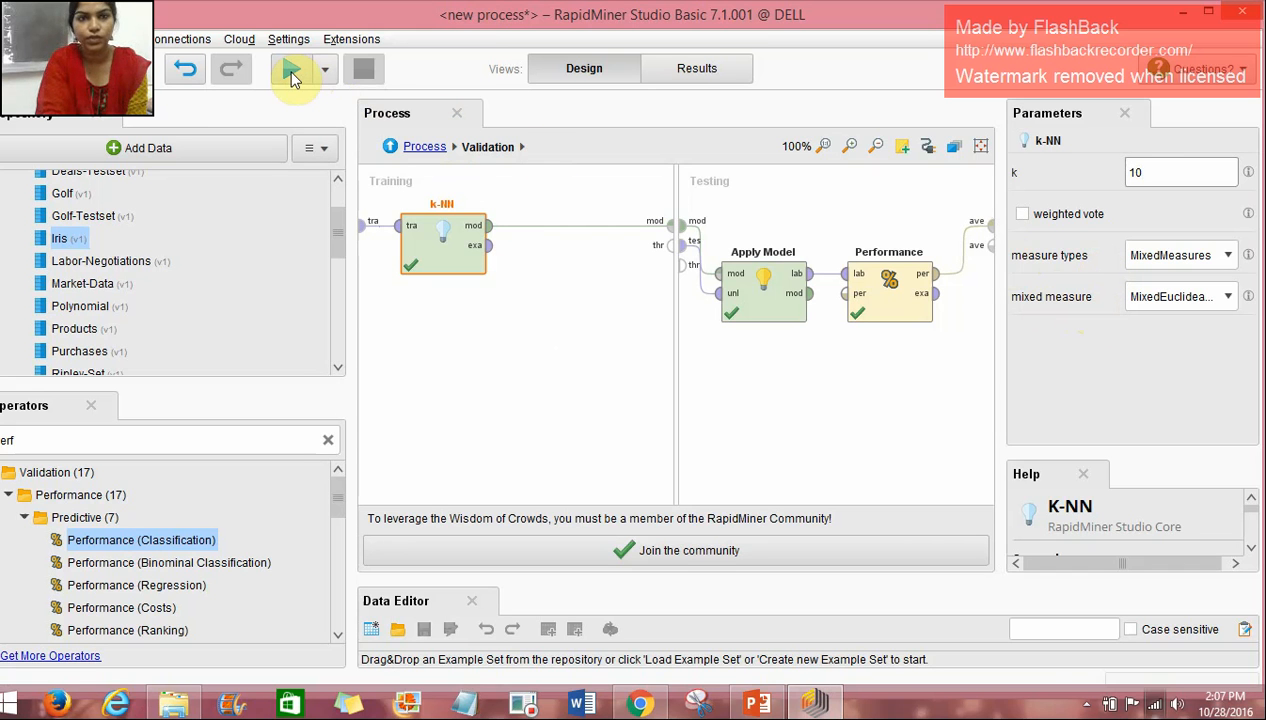
Rerun the process with k = 10, raising accuracy to 98%
left_click(292, 68)
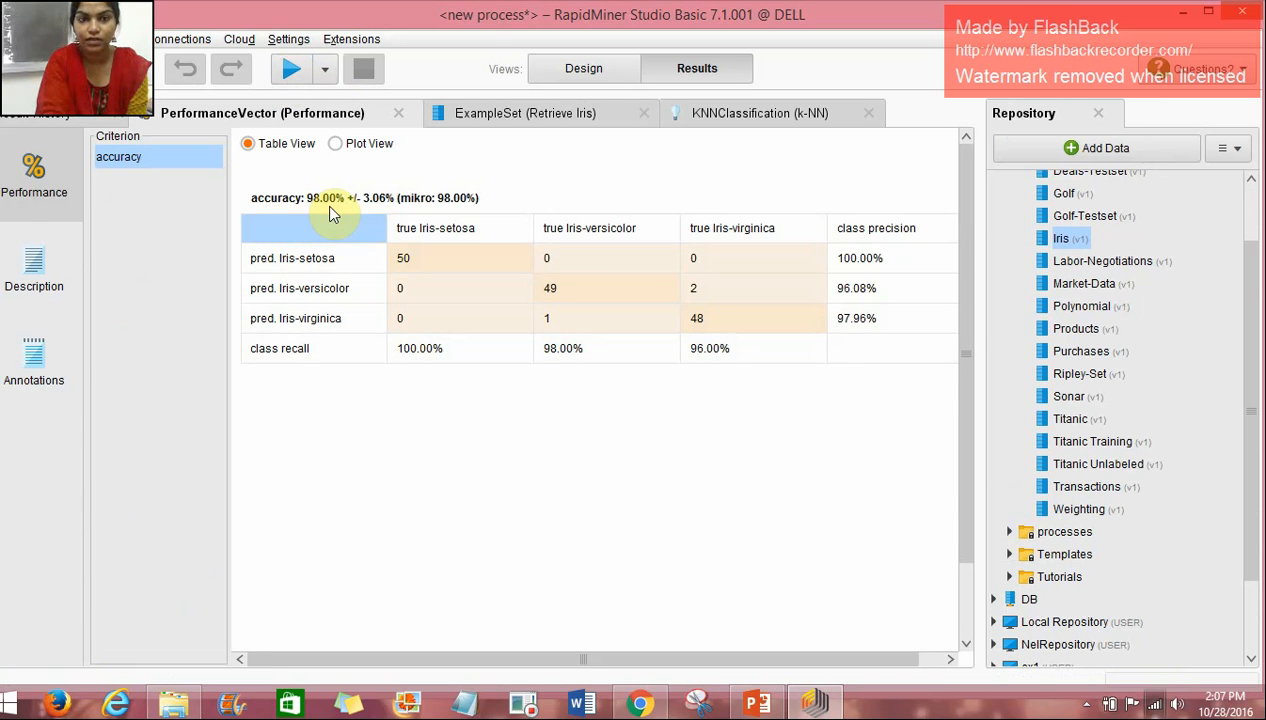
mouse_move(358, 192)
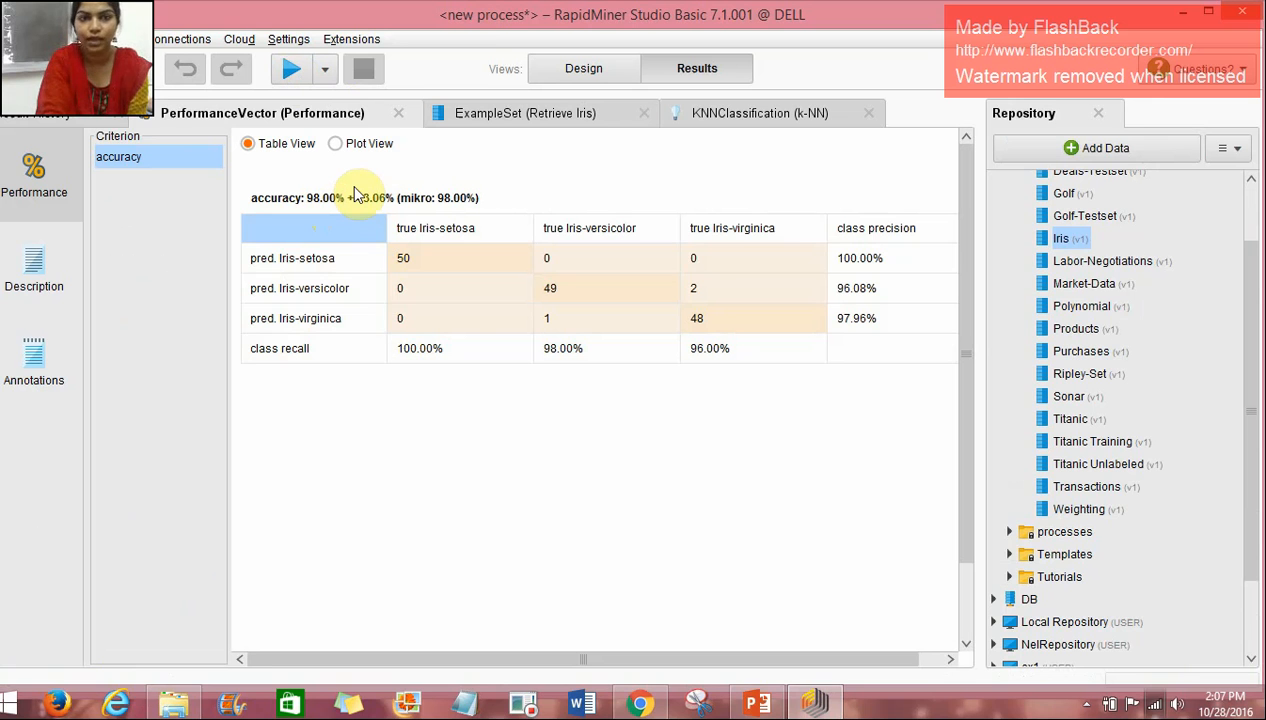
mouse_move(716, 388)
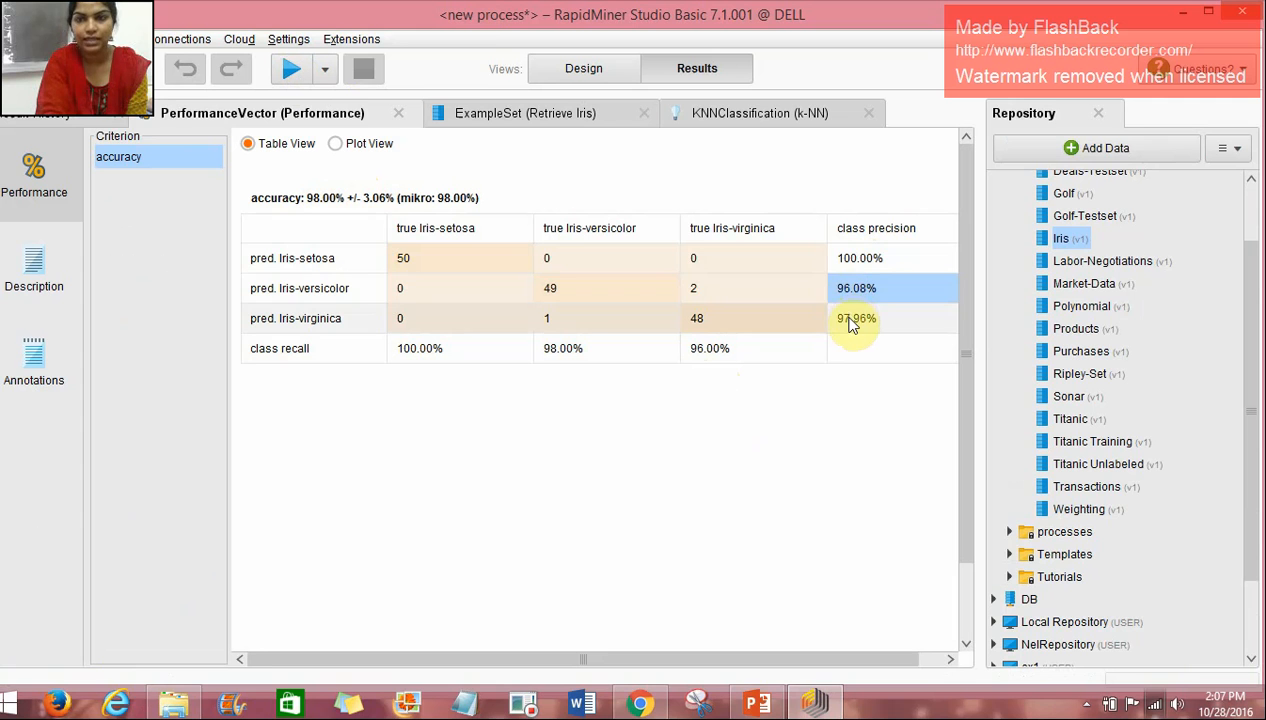
mouse_move(436, 222)
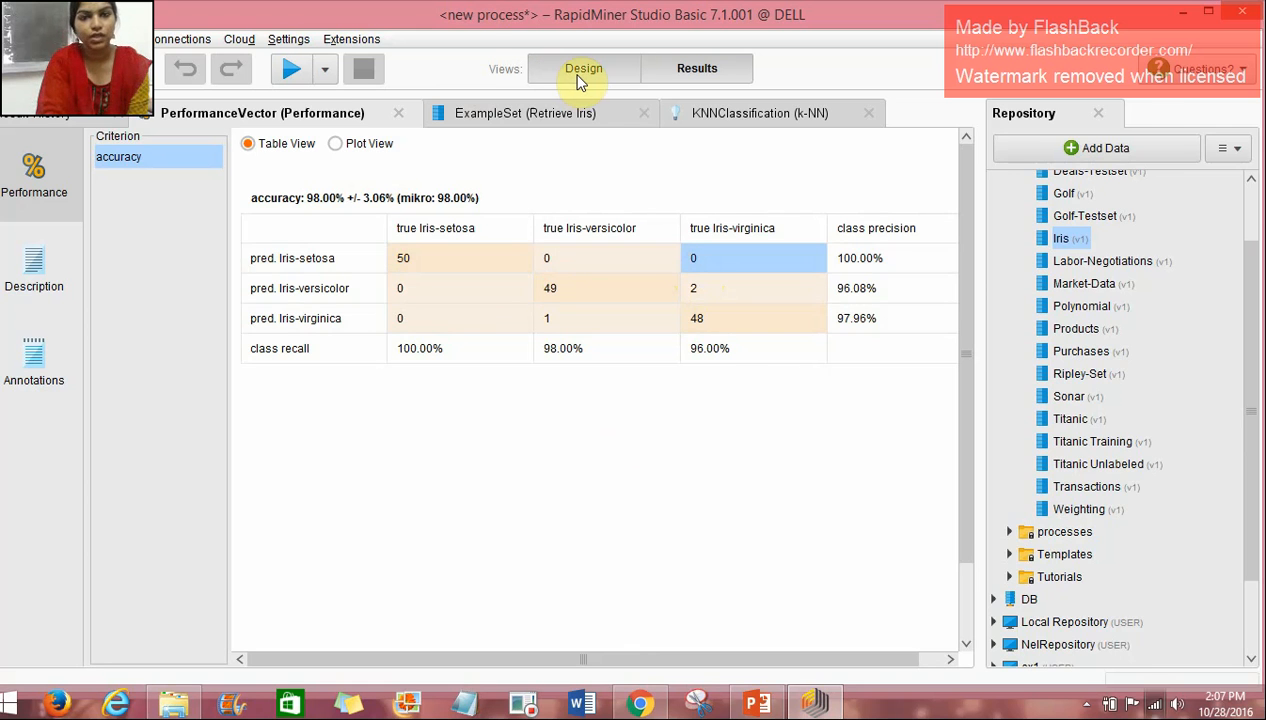
Switch back to the Design view showing the Validation subprocess with k-NN at k = 10
left_click(584, 68)
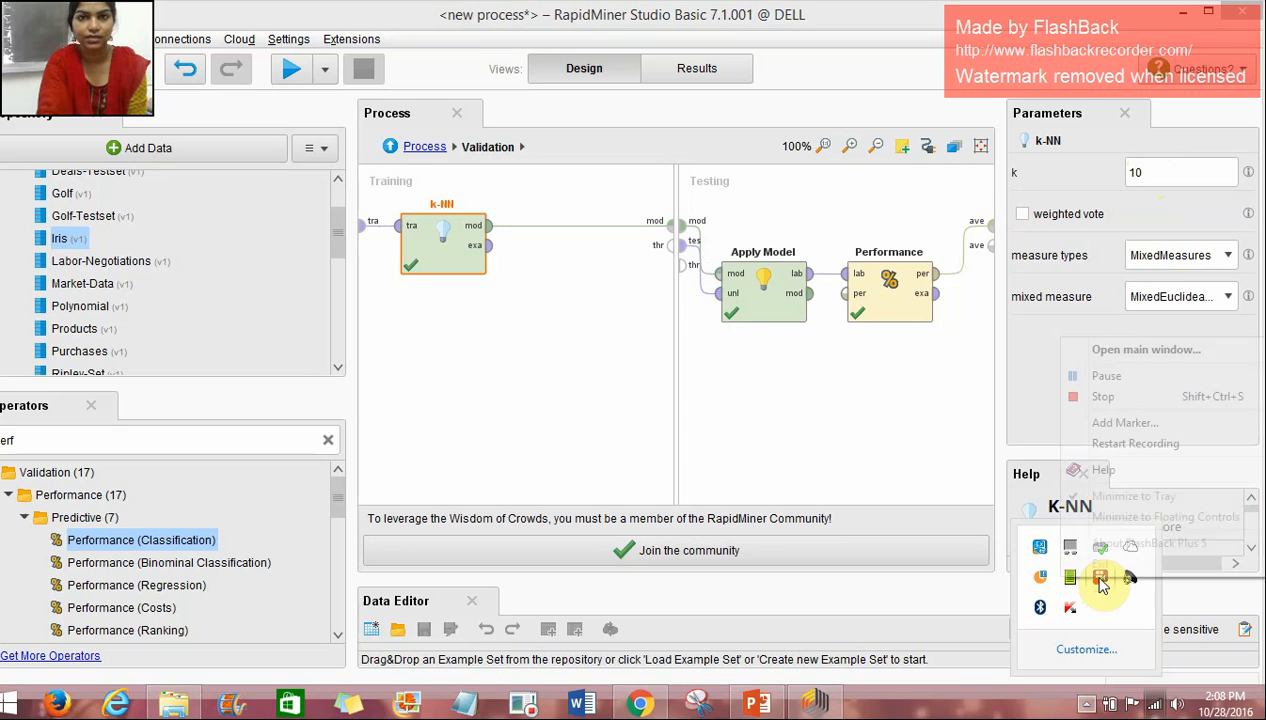
mouse_move(1110, 396)
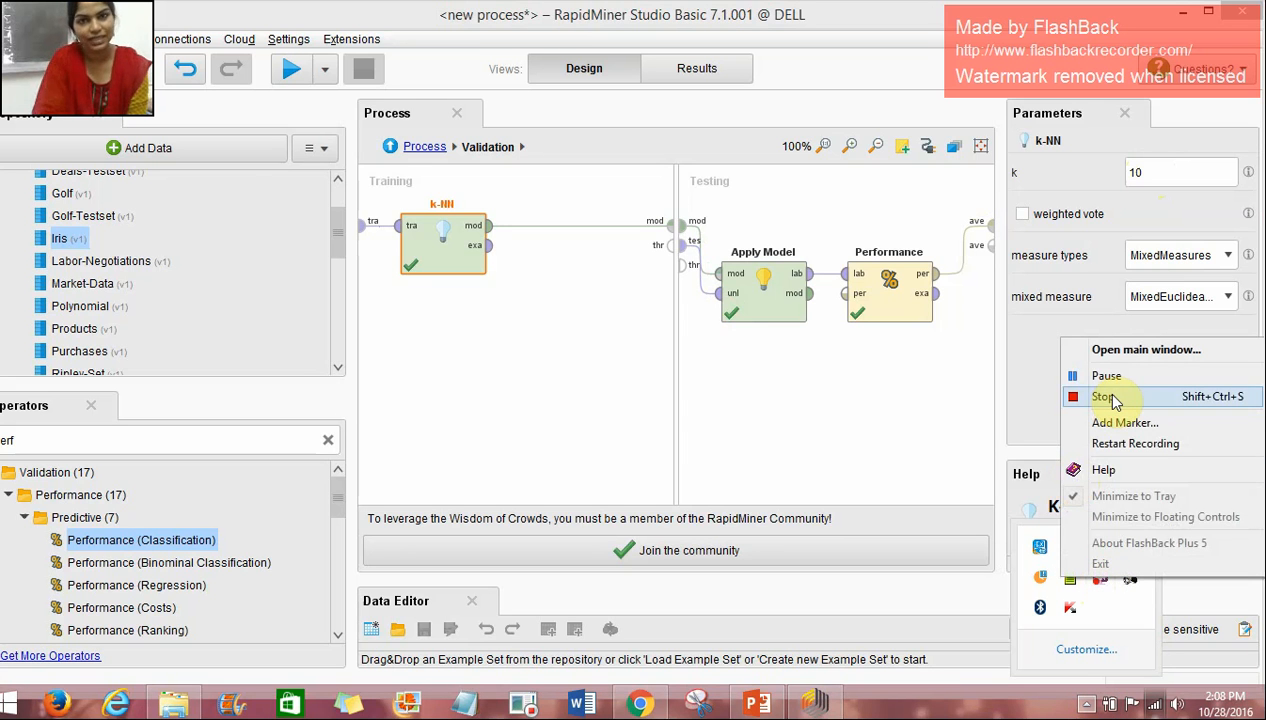